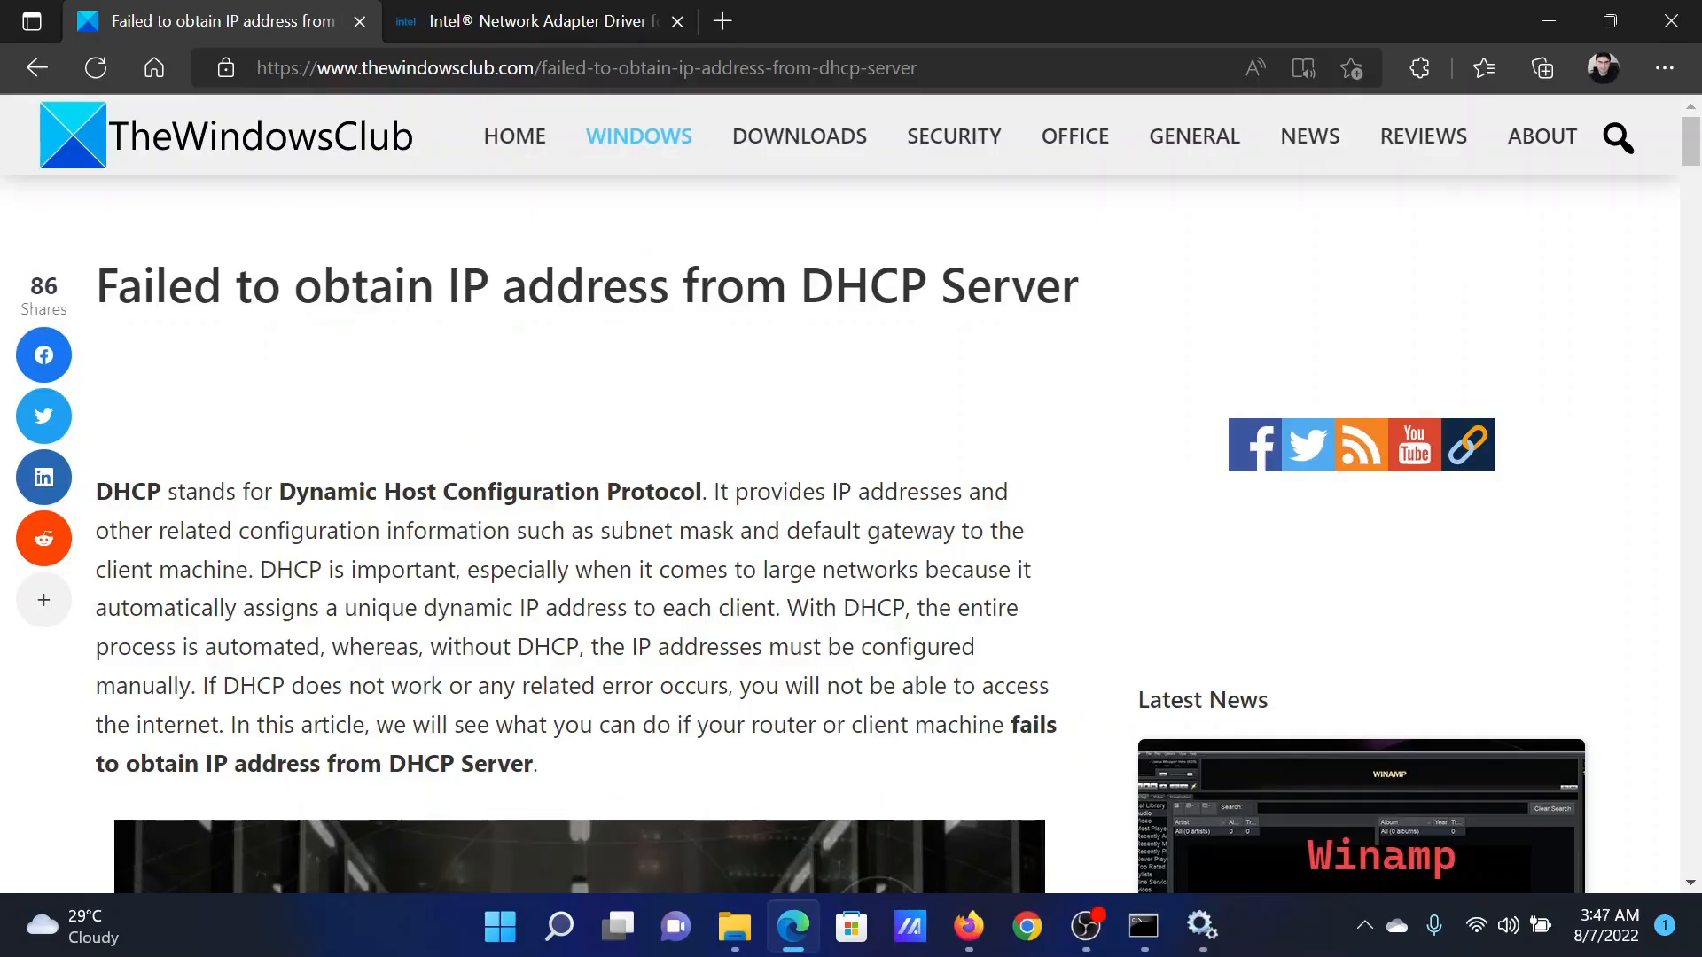
- Highlight the DHCP article's title, clear it, and bring the nine-solution list into view
{"action": "left_click_drag", "start_coordinate": [97, 286], "coordinate": [922, 285]}
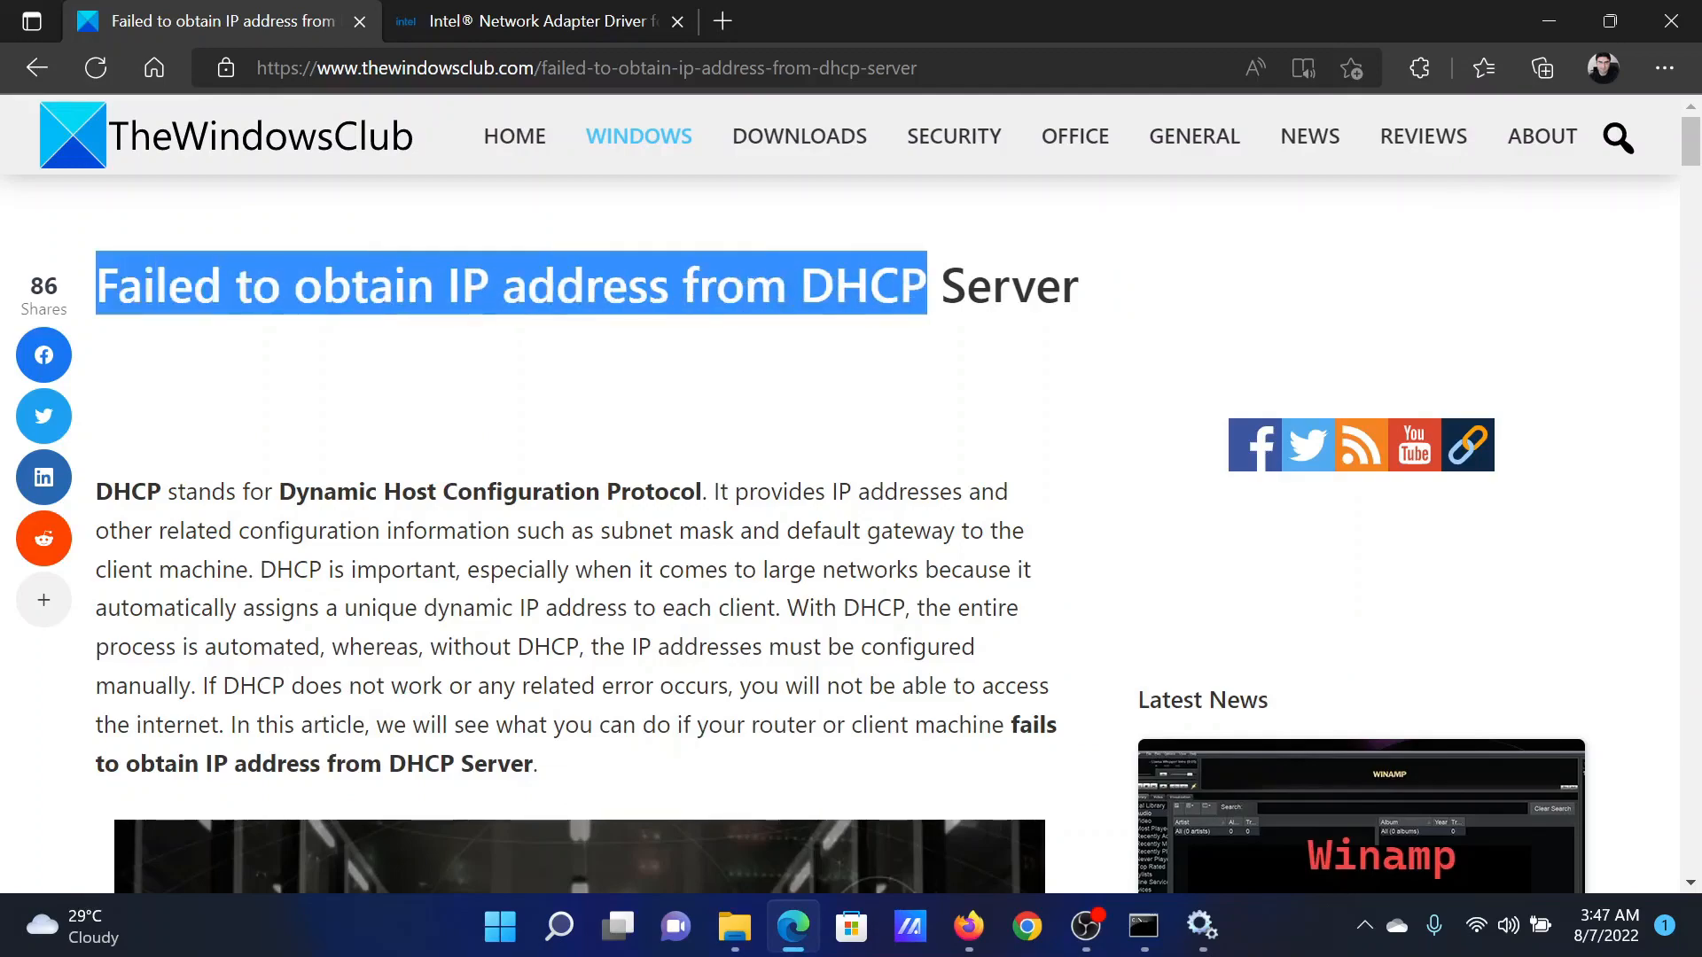
{"action": "left_click", "coordinate": [753, 414]}
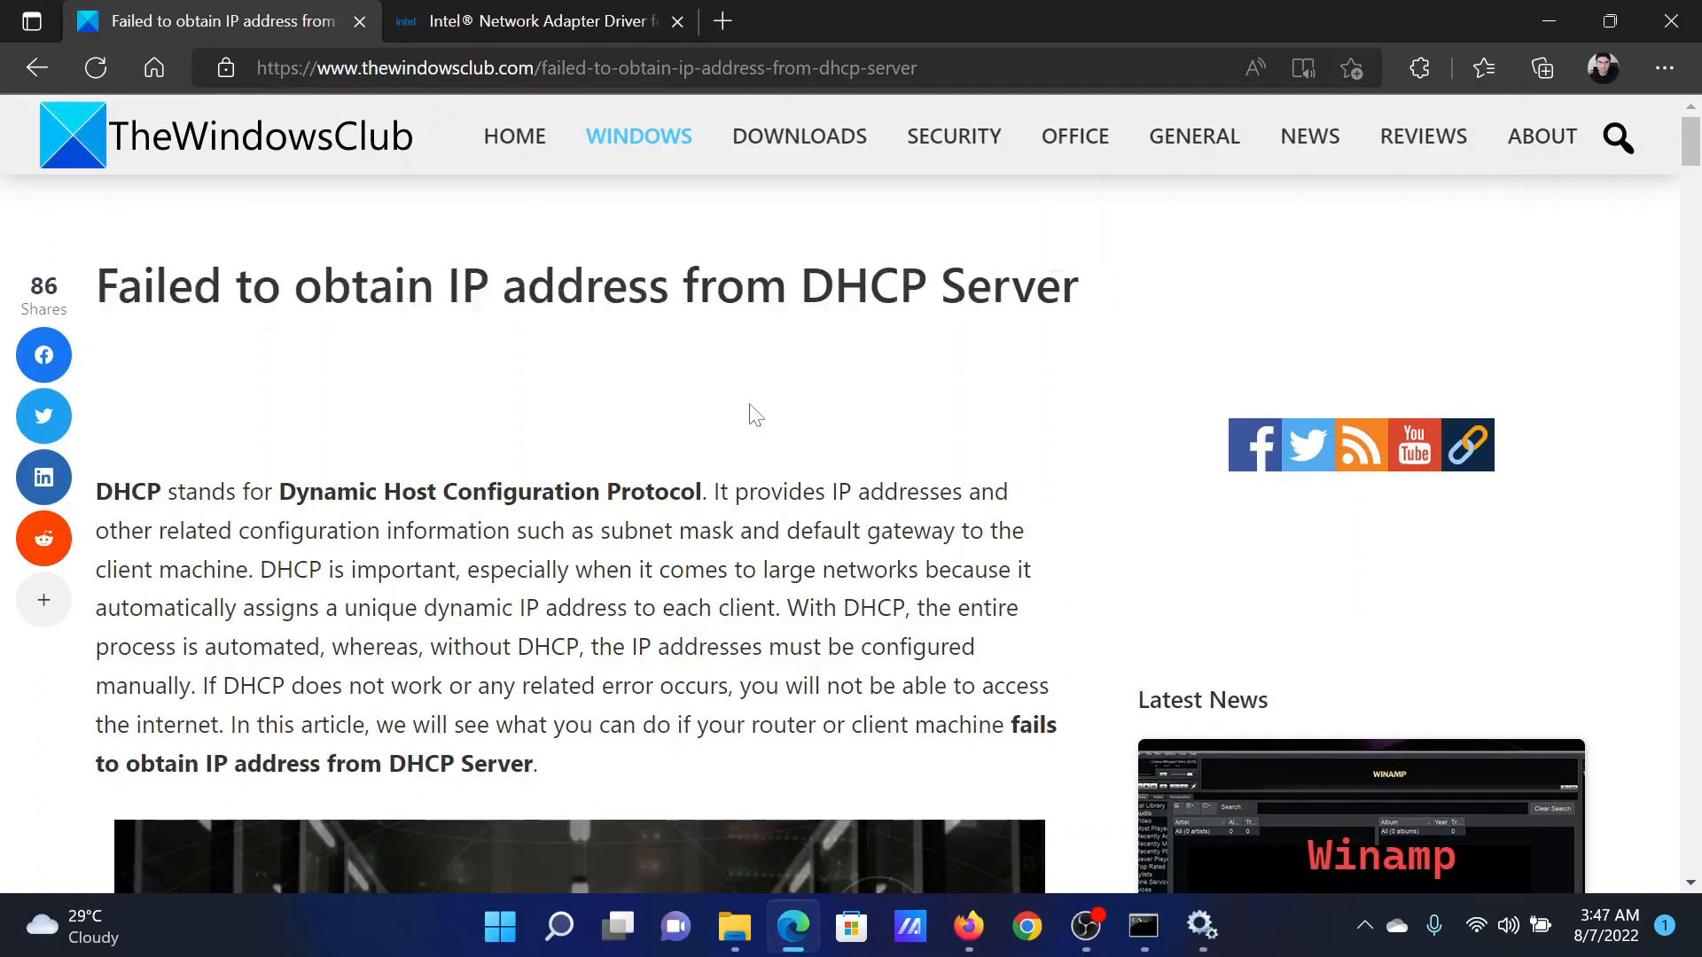
{"action": "scroll", "scroll_direction": "down", "scroll_amount": 3}
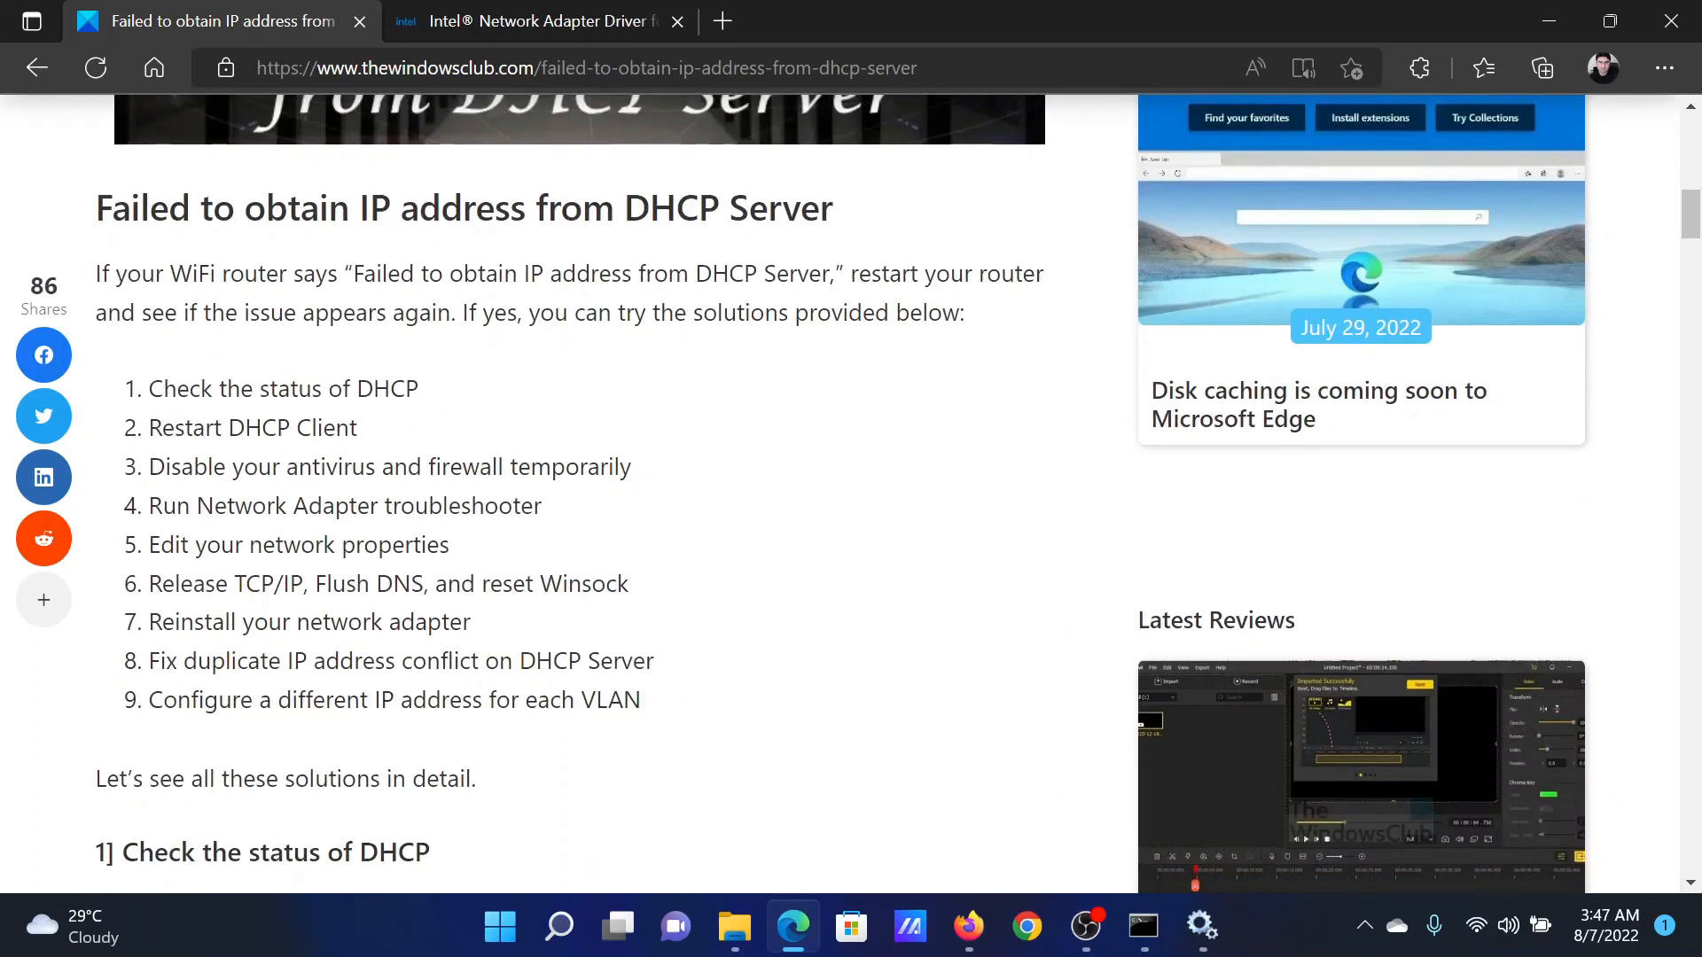
- Launch ncpa.cpl from the Run dialog to open Network Connections
{"action": "double_click", "coordinate": [283, 389]}
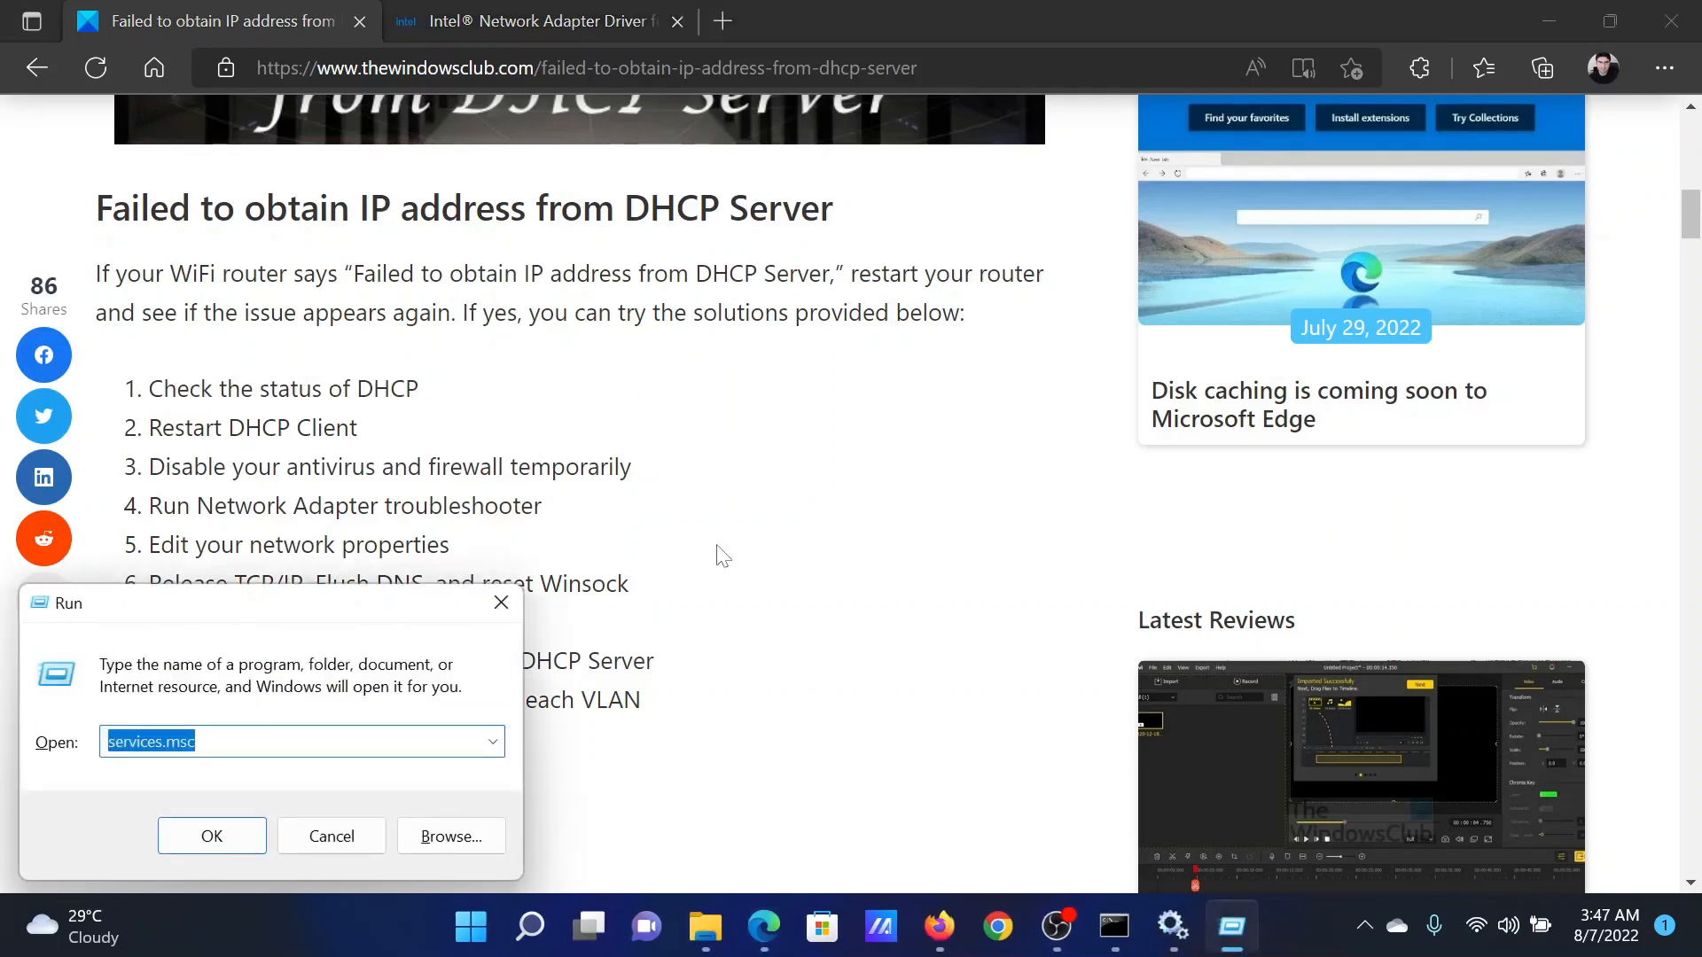
{"action": "type", "text": "n"}
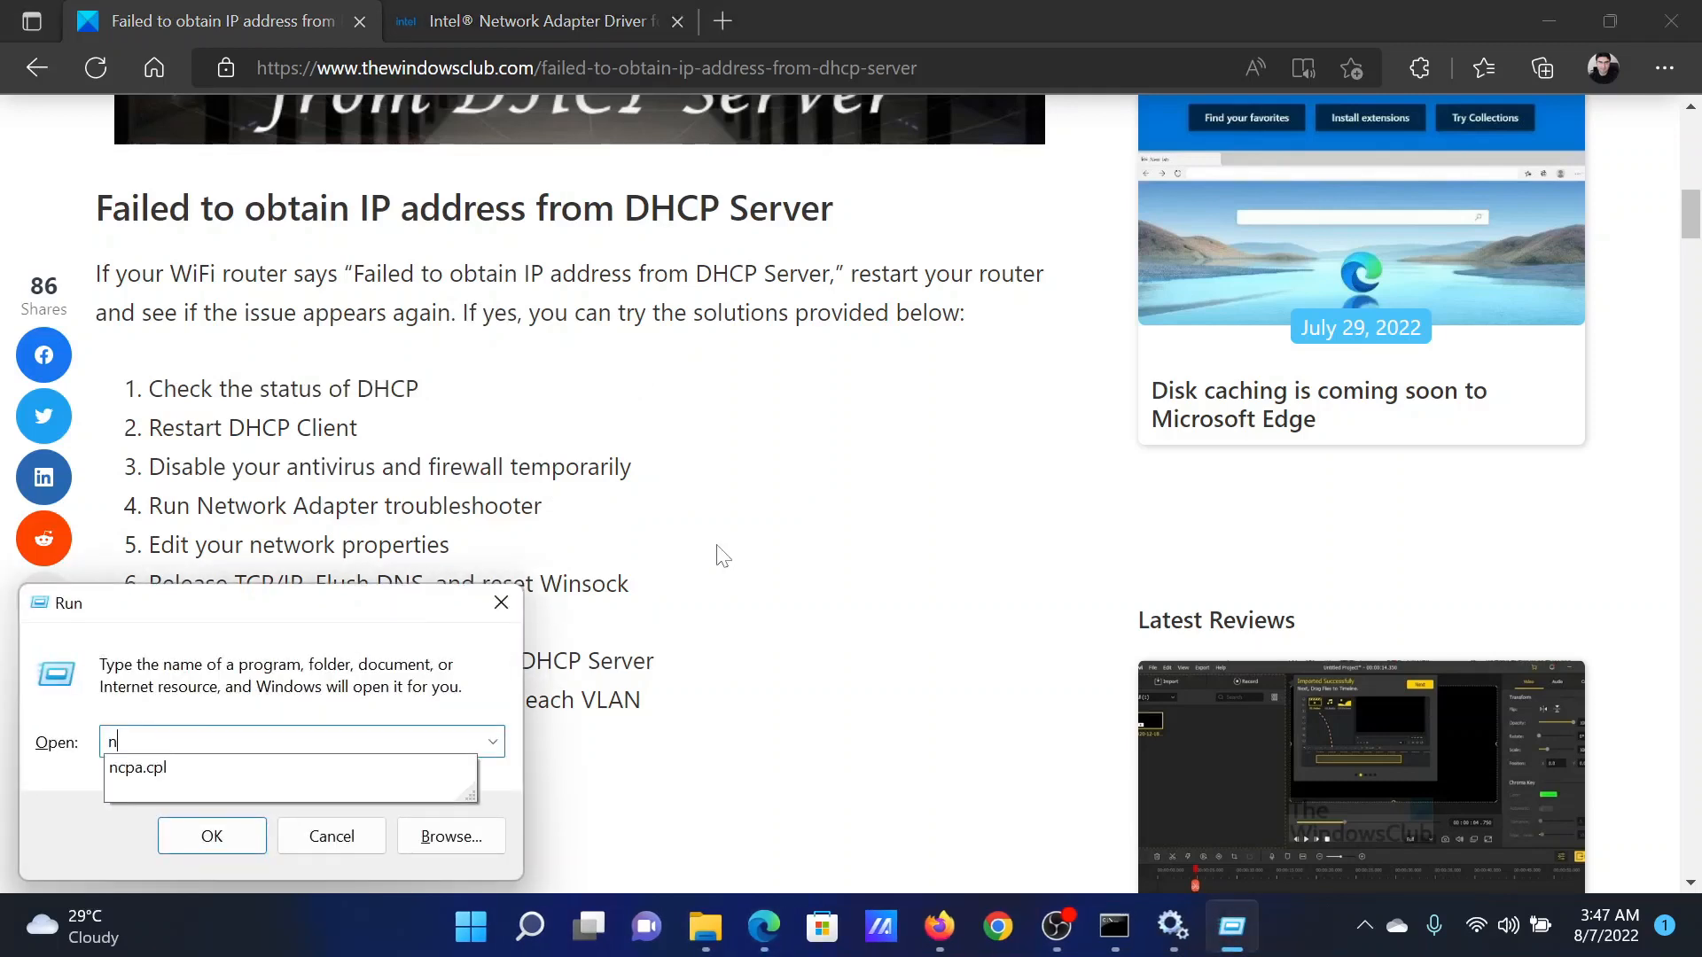
{"action": "type", "text": "cpa.cpl"}
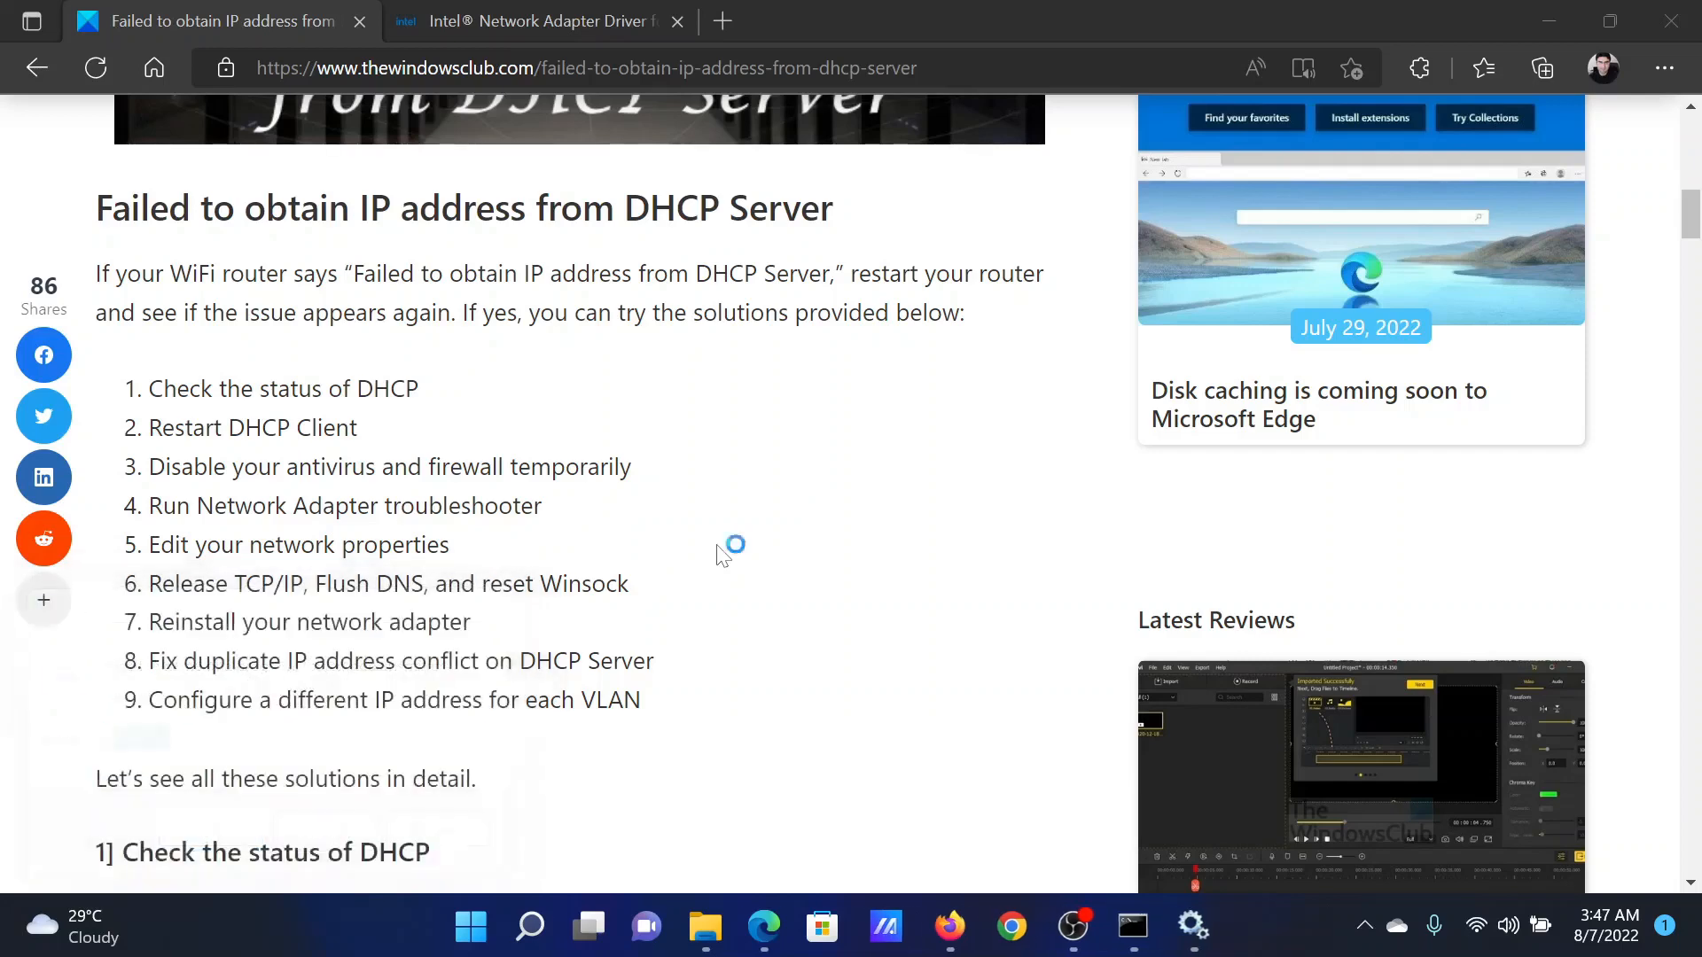
- Check the Wi-Fi connection's details show DHCP Enabled: Yes, then close the status windows
{"action": "left_click", "coordinate": [1231, 928]}
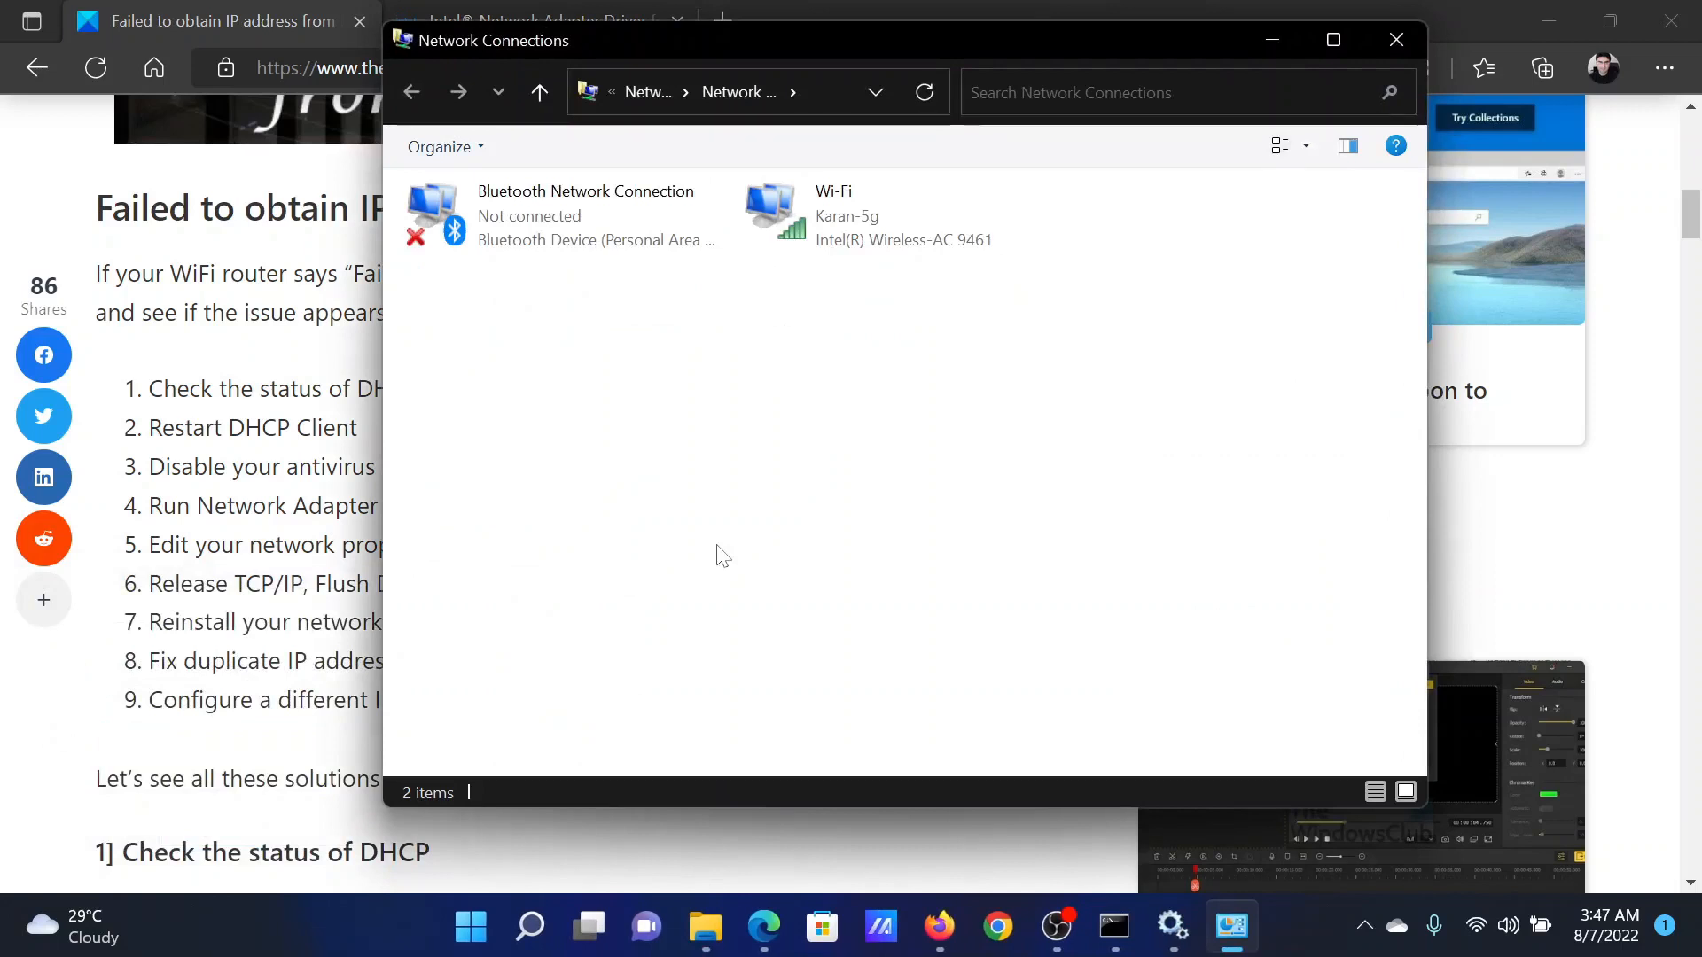
{"action": "left_click", "coordinate": [868, 215]}
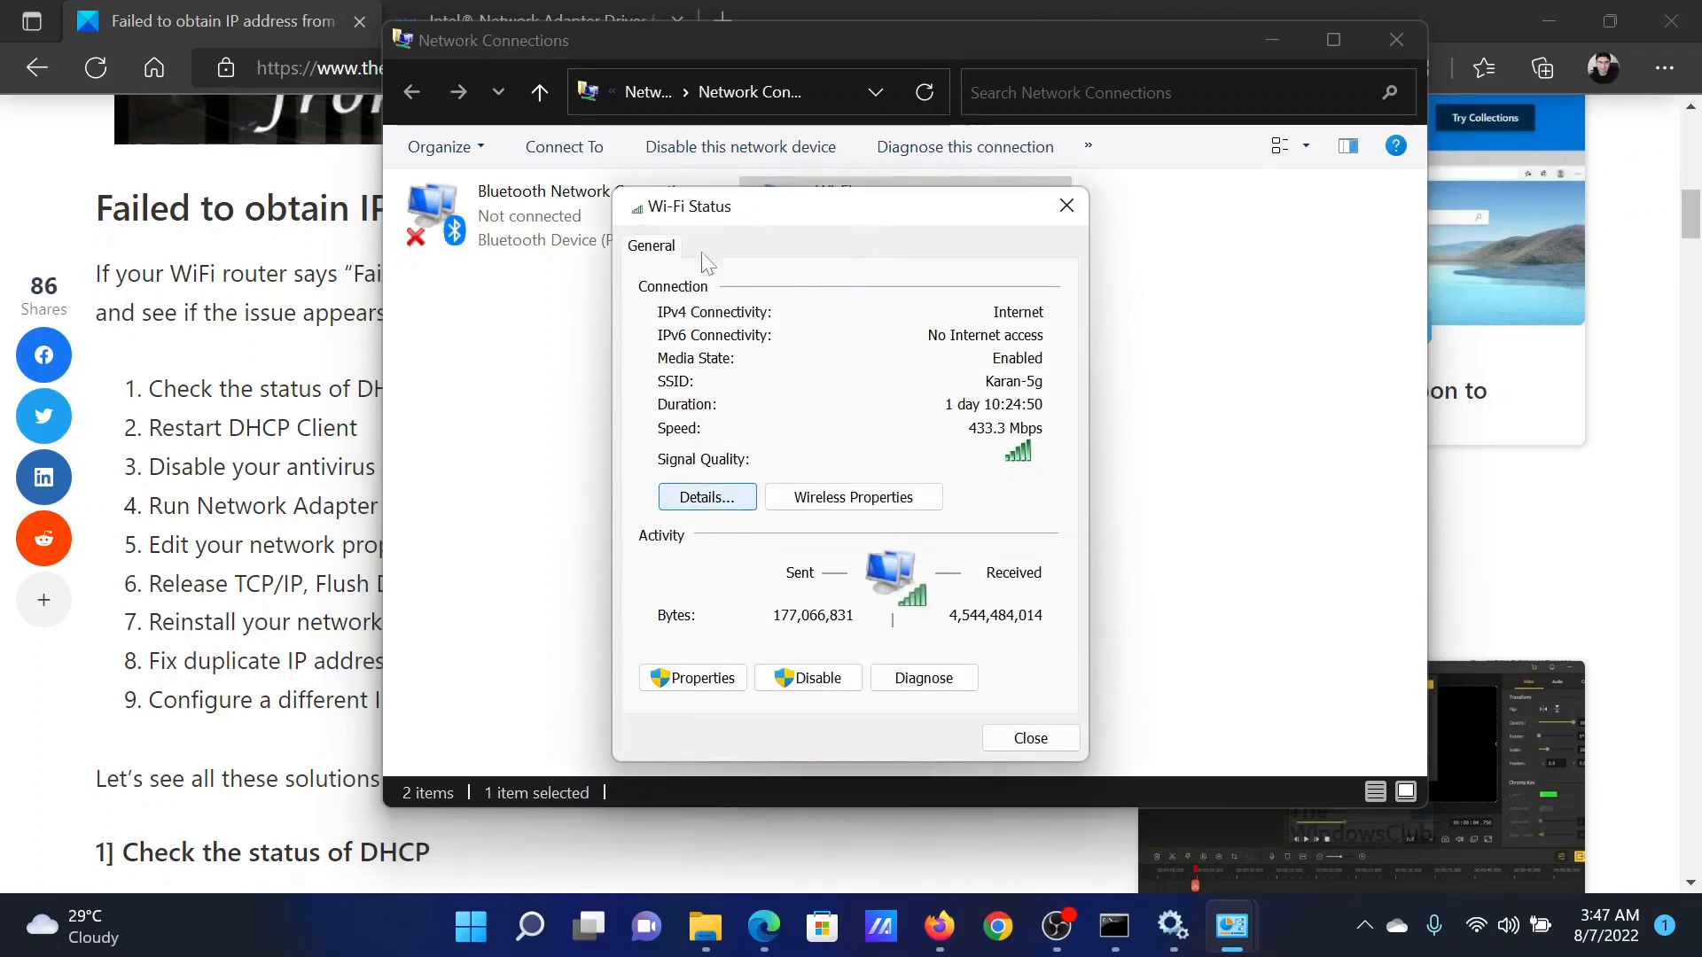
{"action": "left_click", "coordinate": [706, 496]}
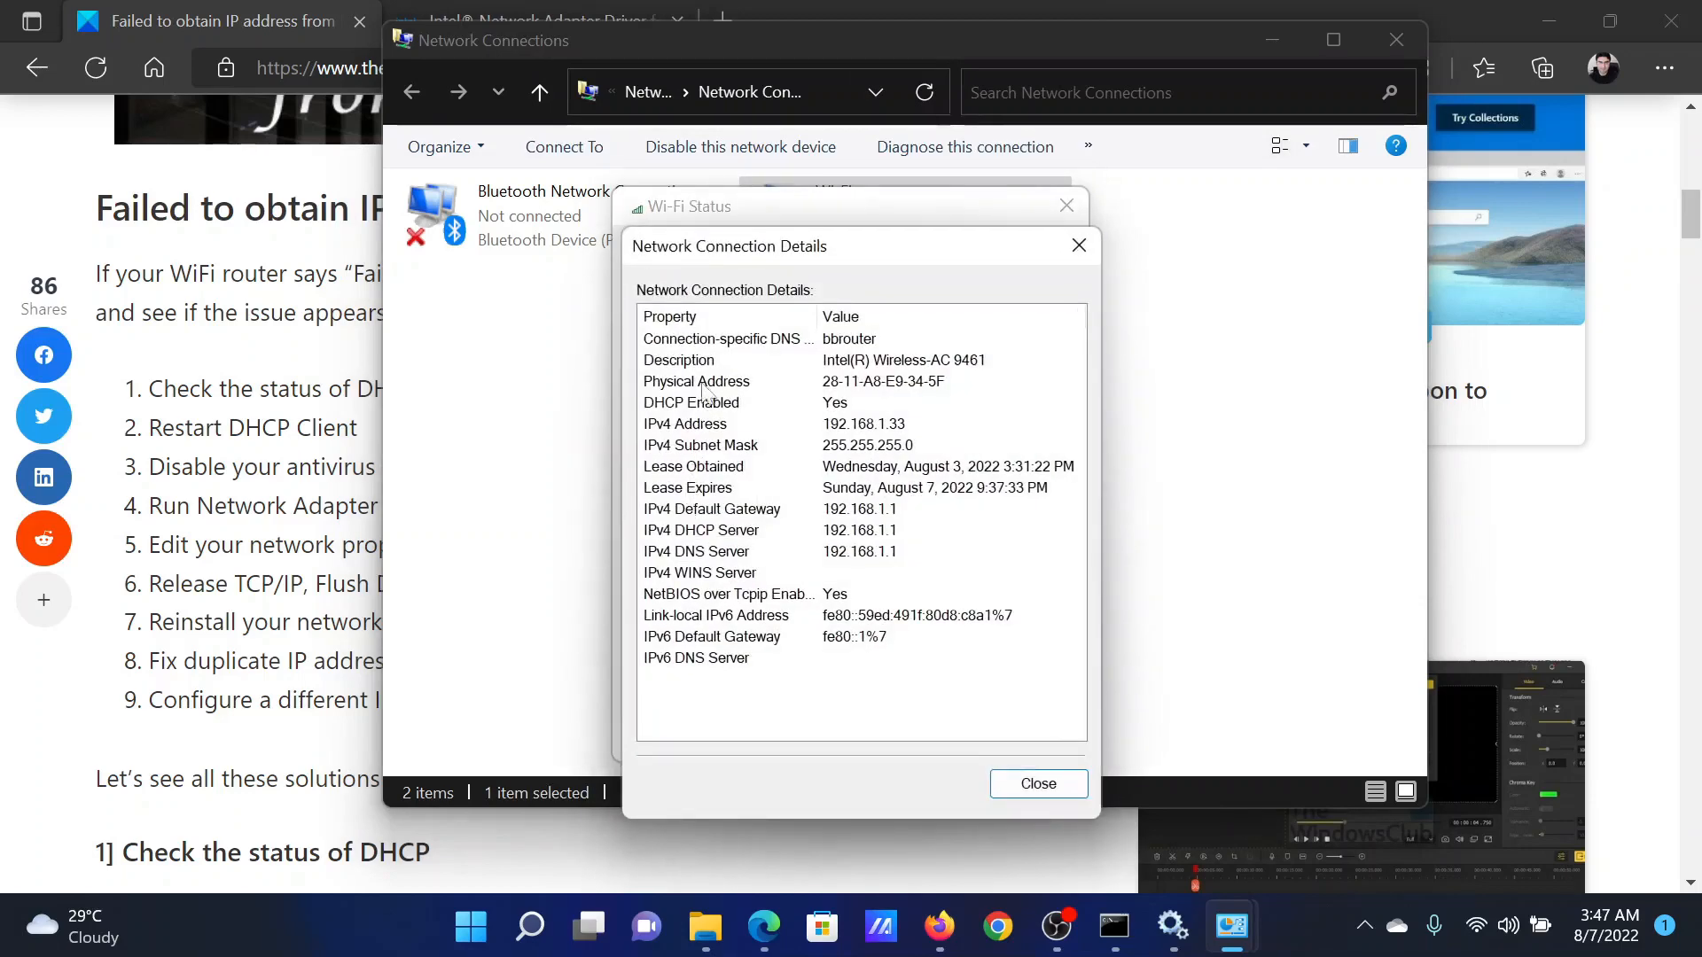
{"action": "mouse_move", "coordinate": [752, 413]}
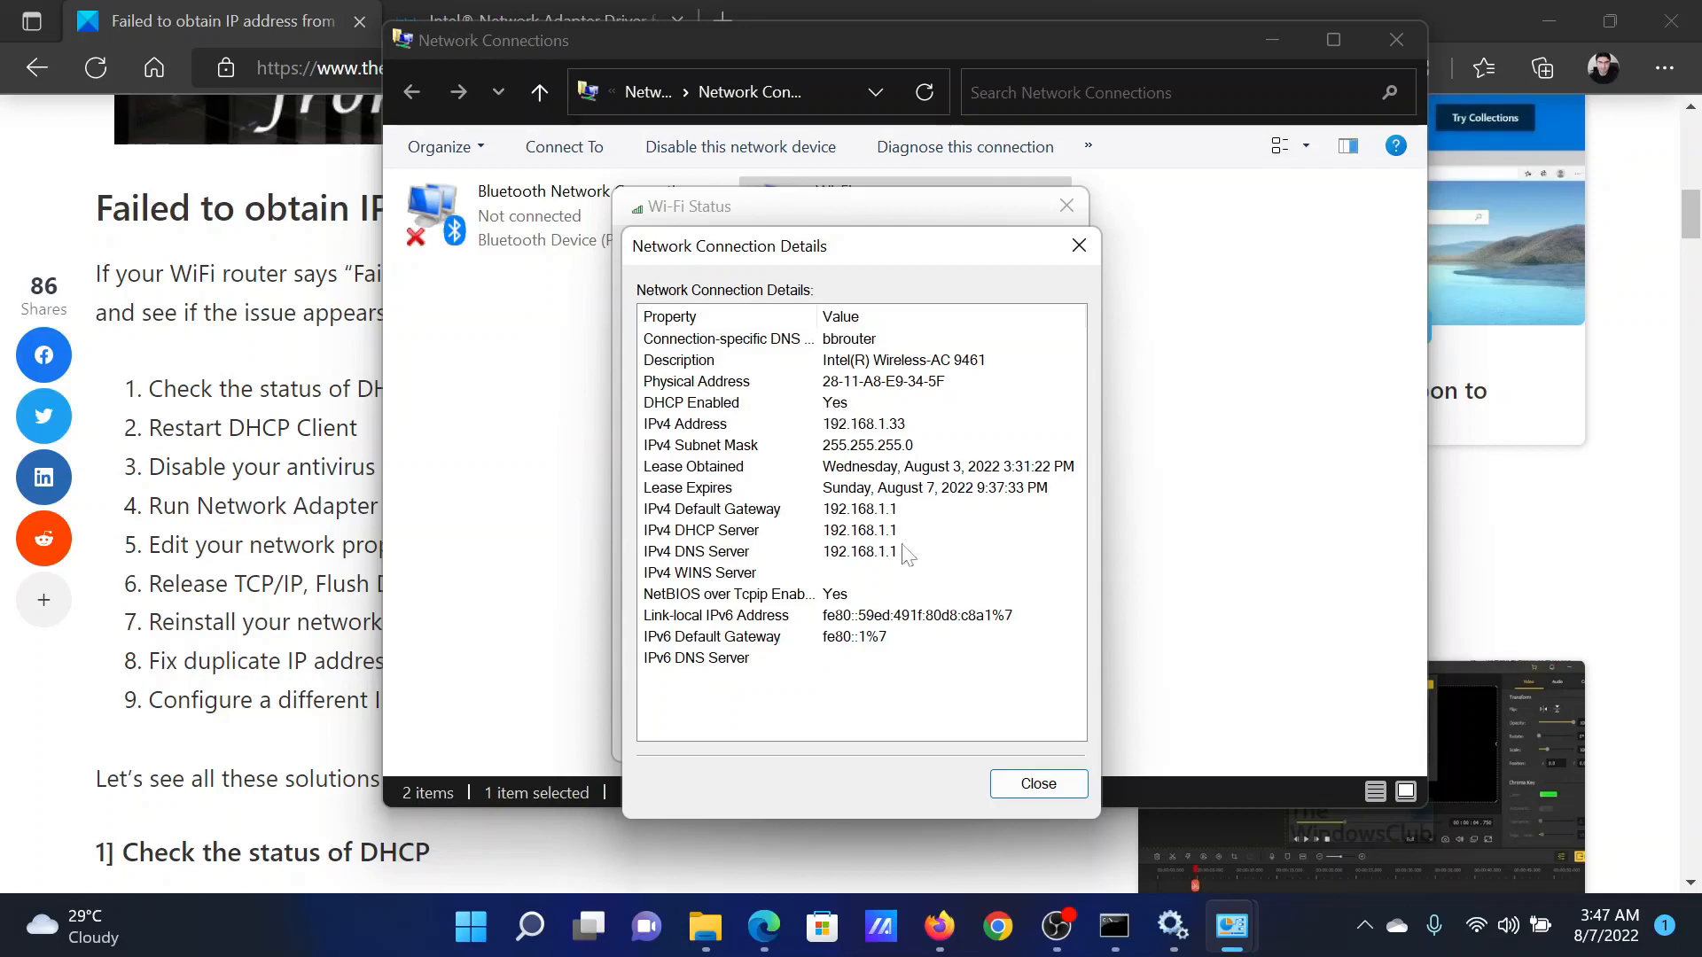
{"action": "left_click", "coordinate": [1078, 244]}
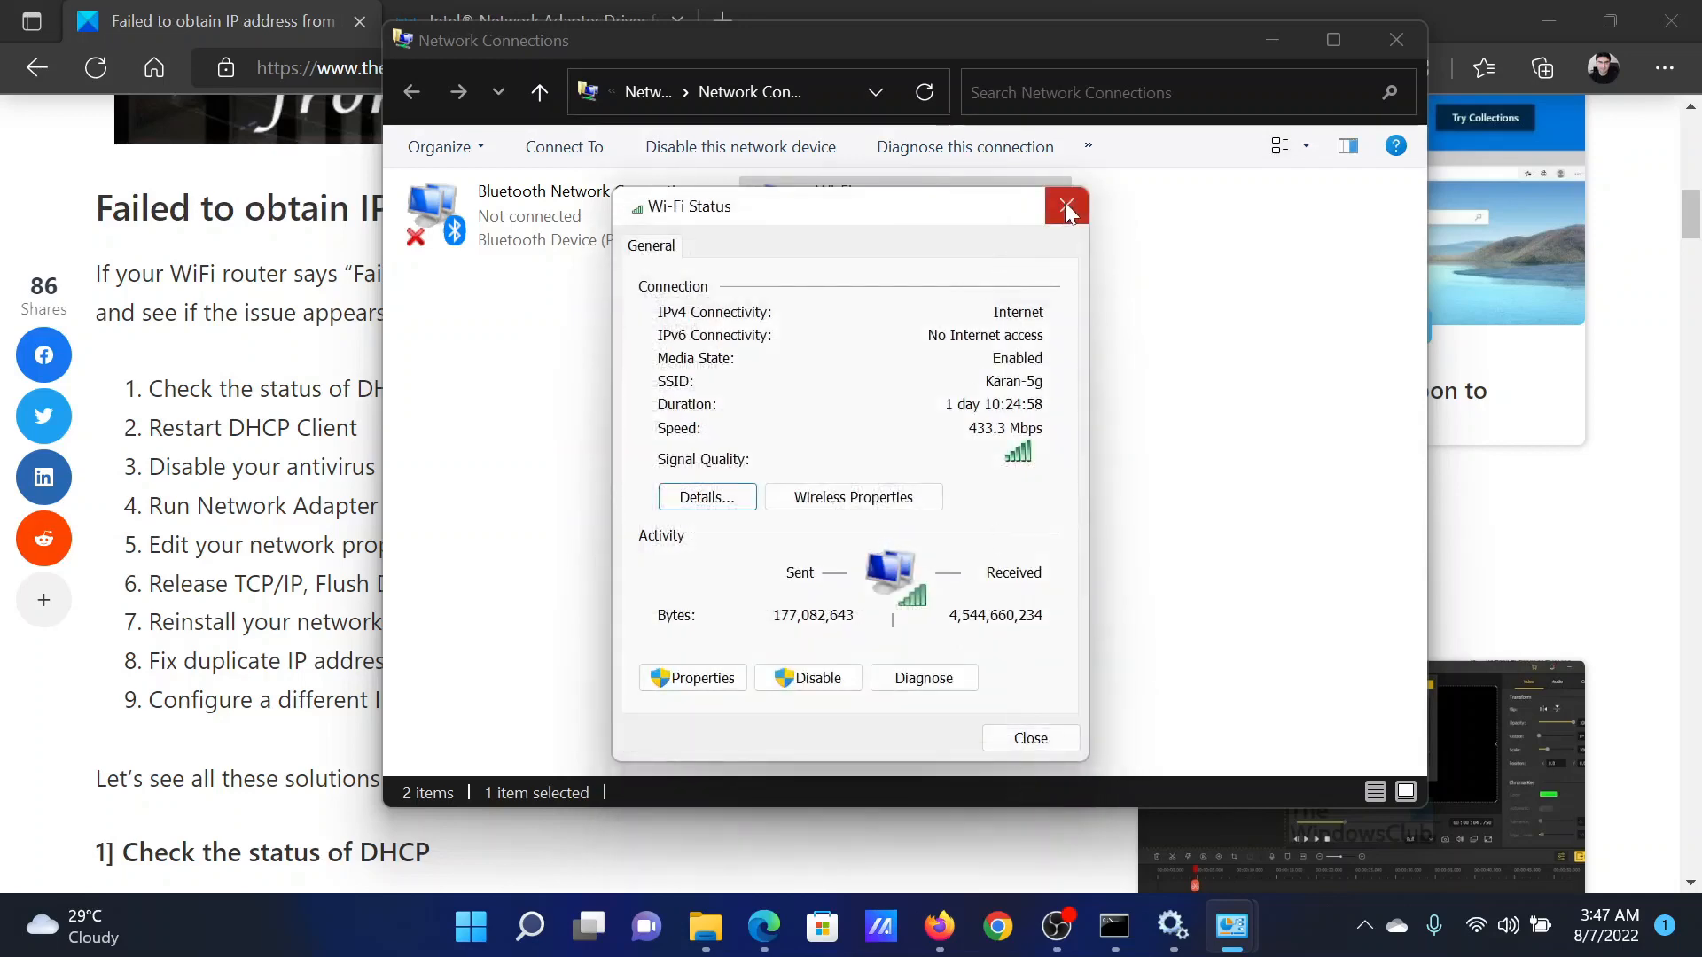
{"action": "left_click", "coordinate": [1065, 206]}
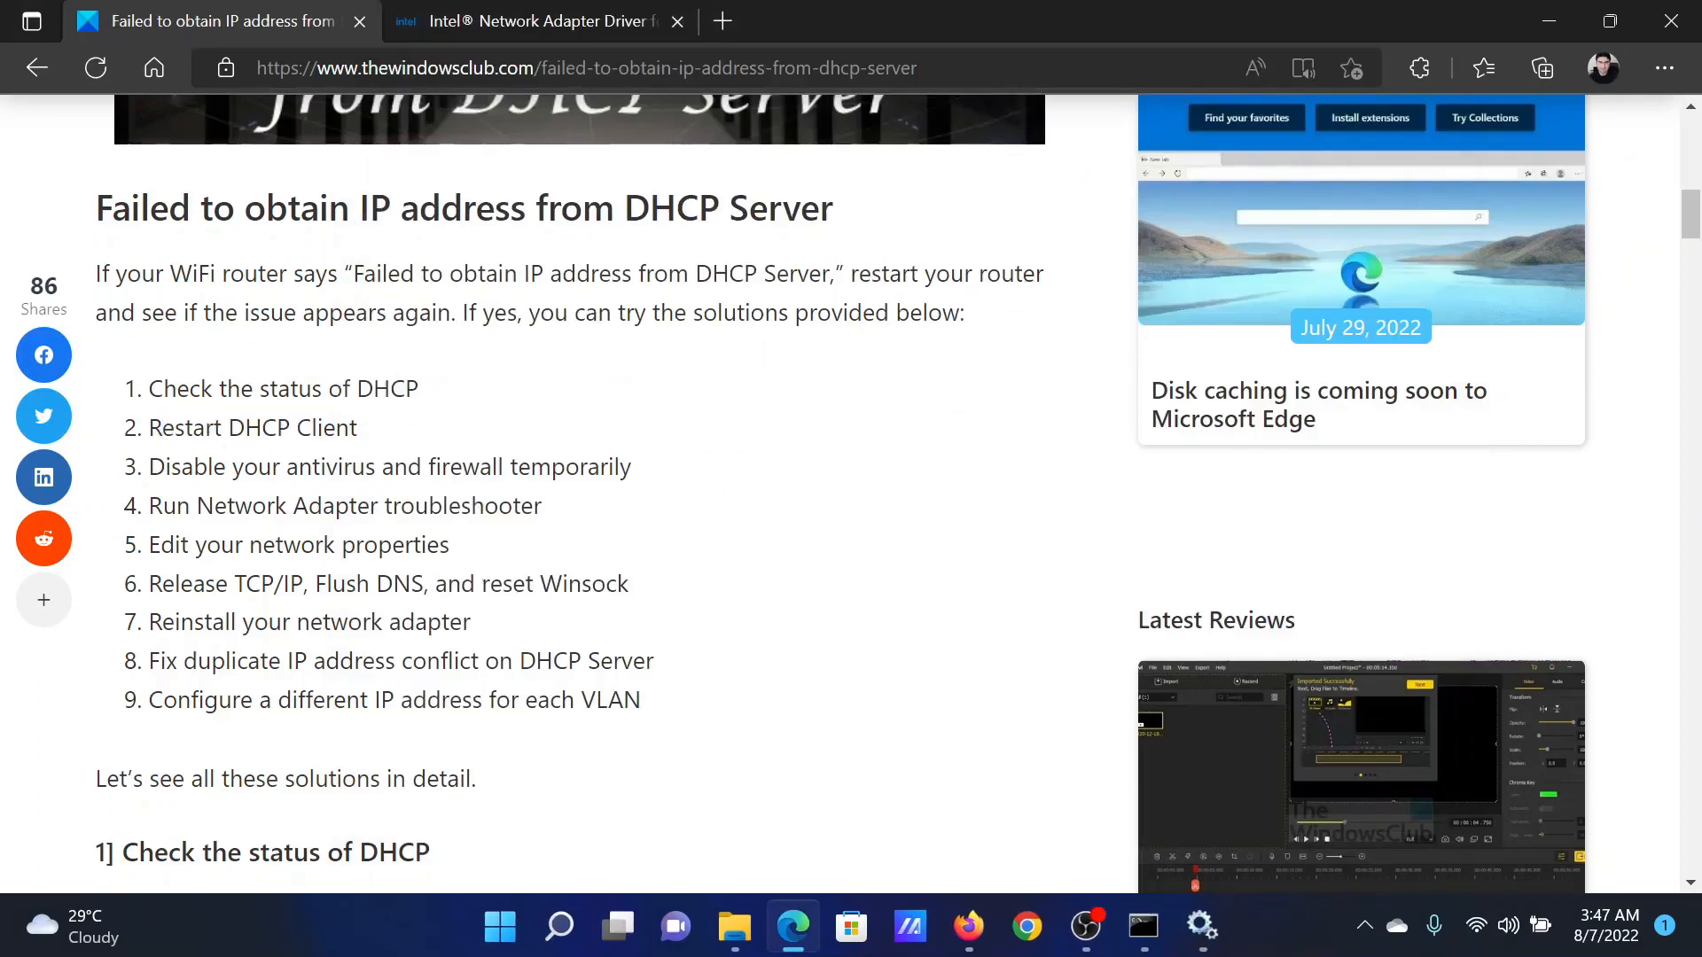
- Select the net stop dhcp and net start dhcp commands in the article for copying
{"action": "scroll", "scroll_direction": "down", "scroll_amount": 3}
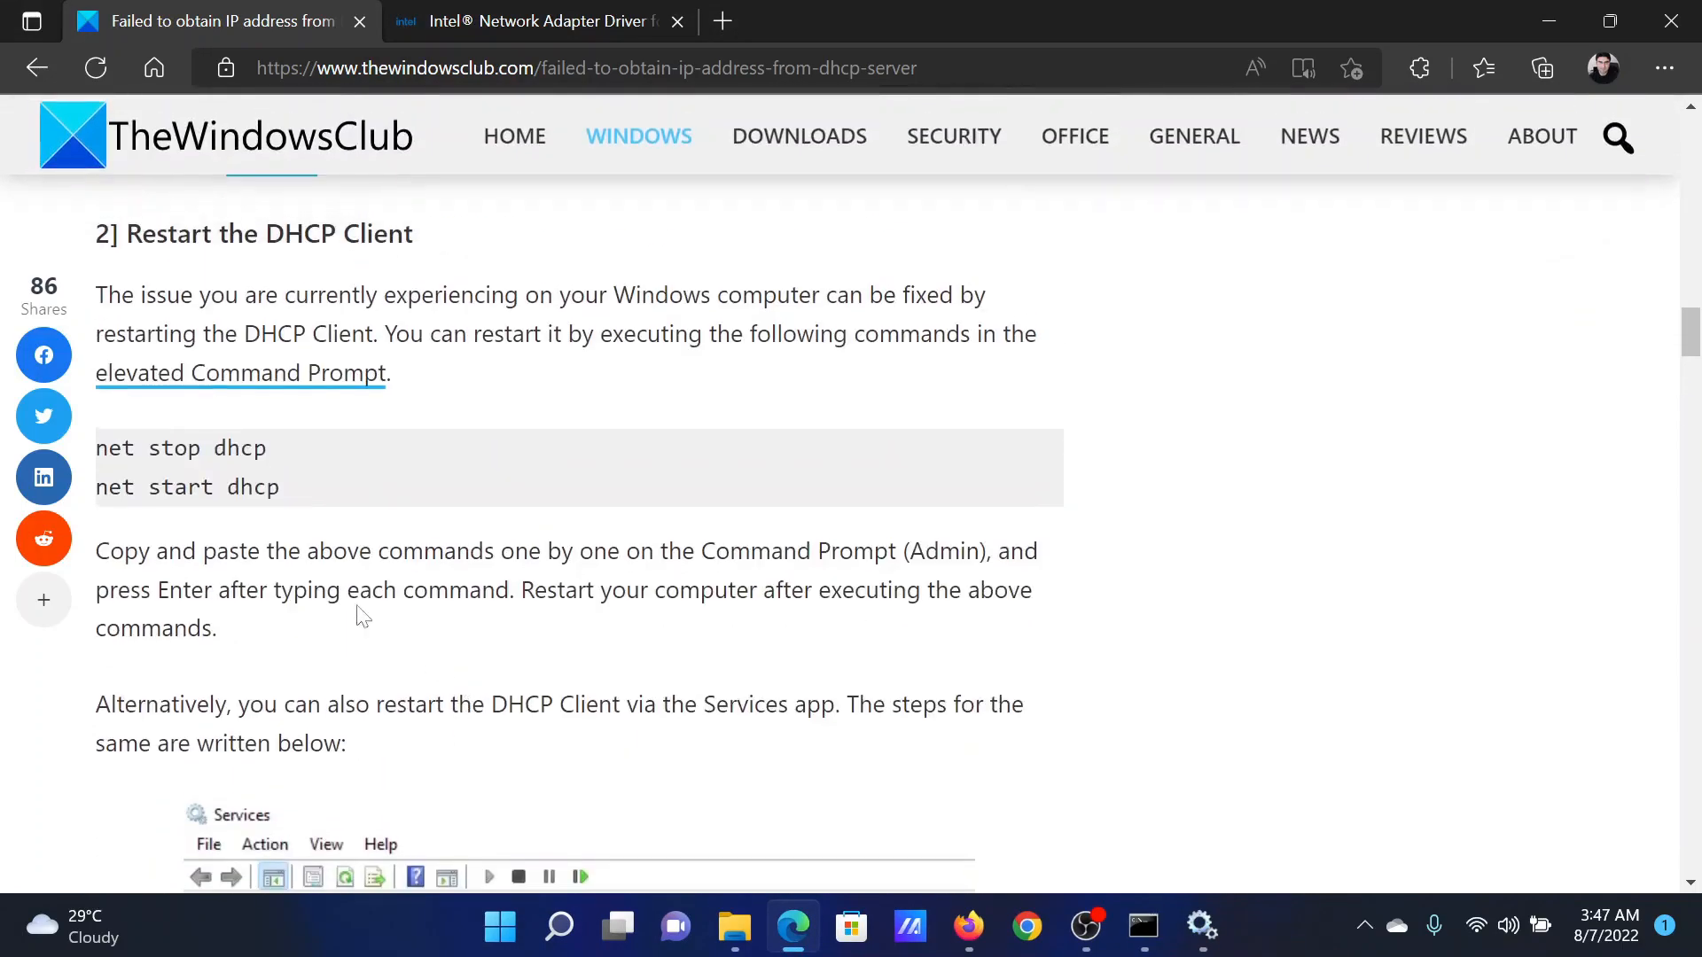
{"action": "left_click_drag", "start_coordinate": [96, 447], "coordinate": [278, 485]}
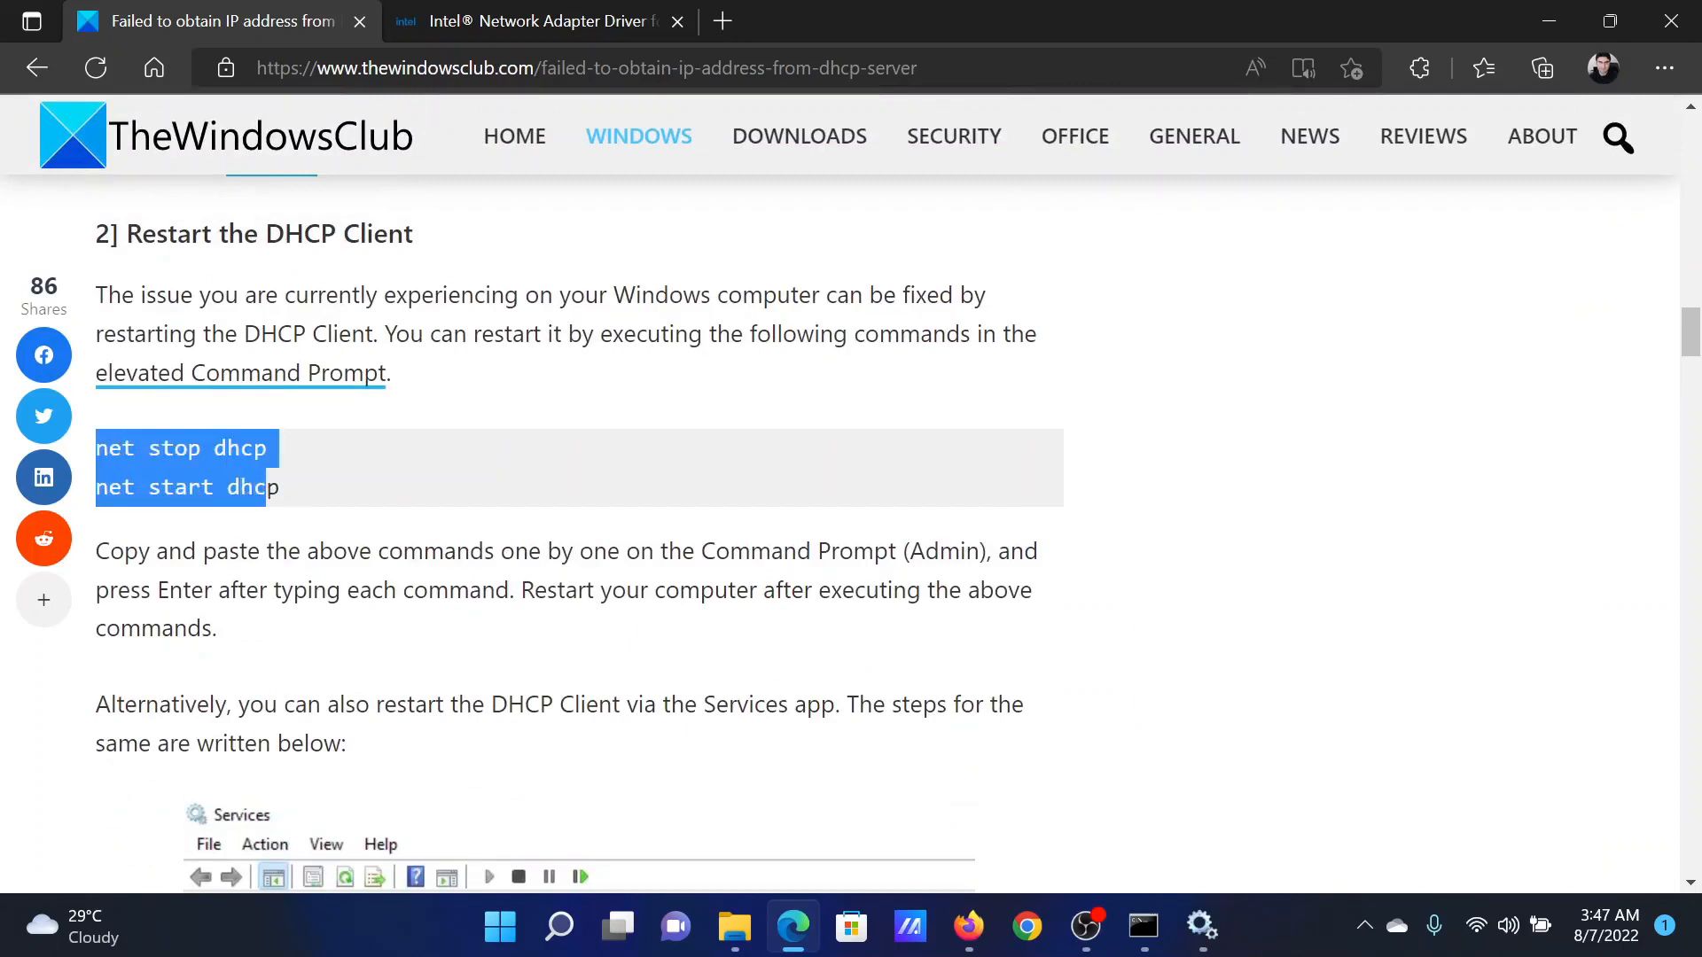
{"action": "right_click", "coordinate": [184, 466]}
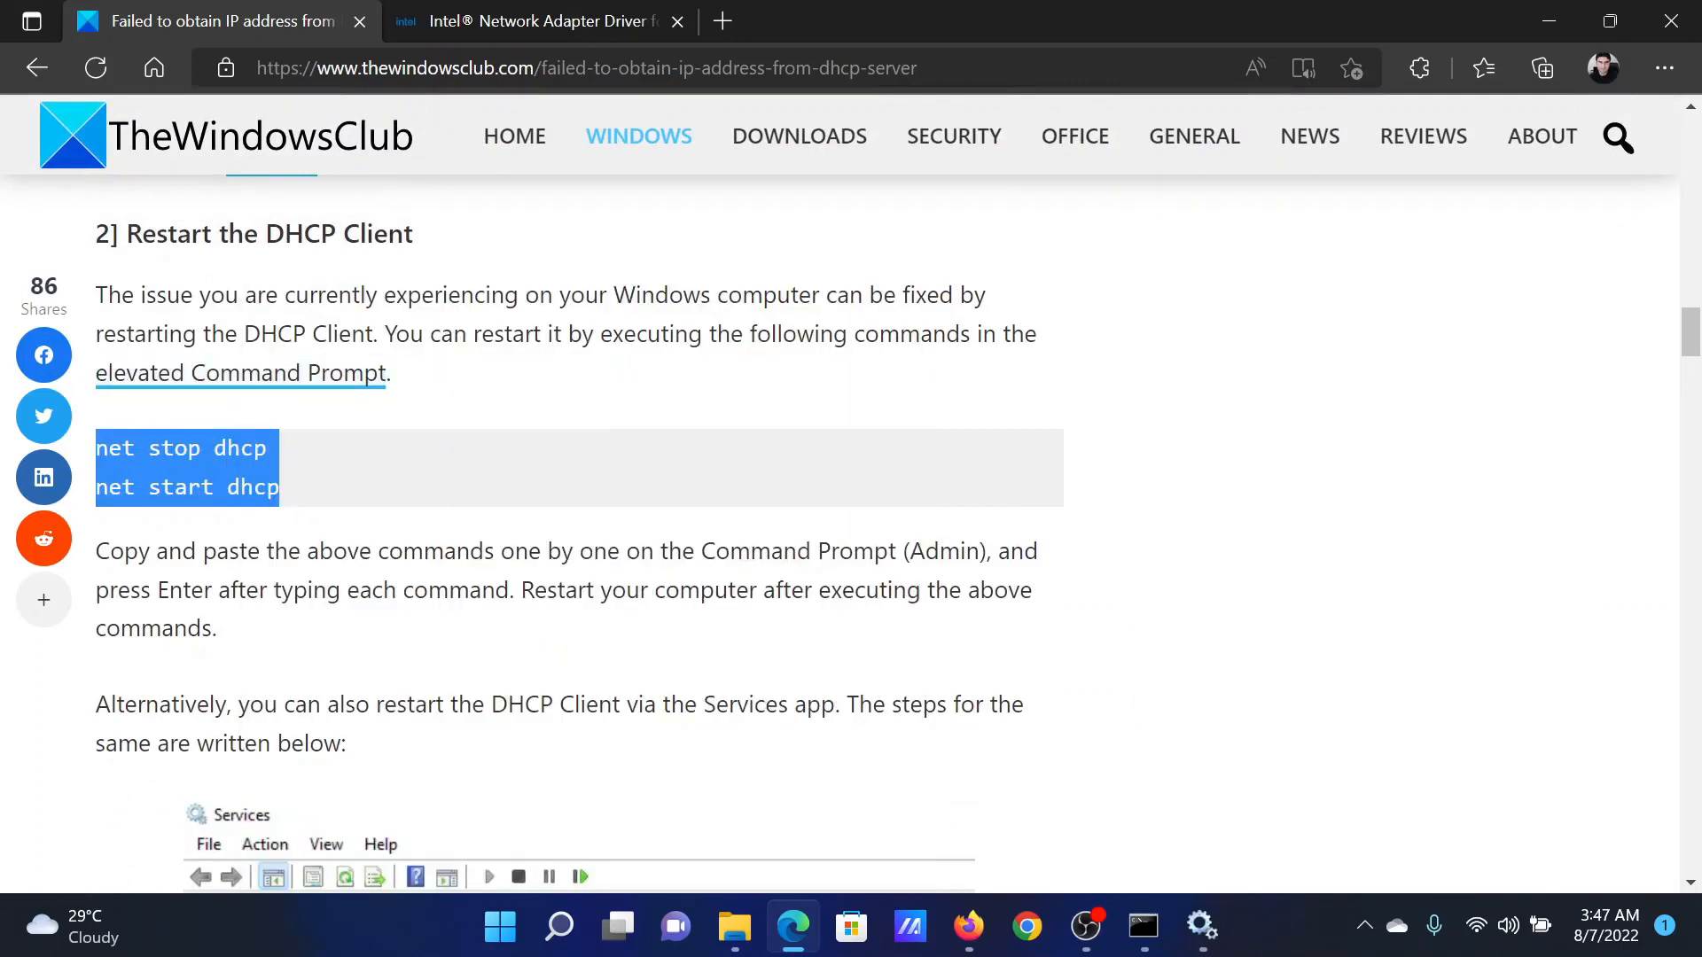
- Run net stop dhcp in an administrator Command Prompt and confirm with Y
{"action": "left_click", "coordinate": [558, 925]}
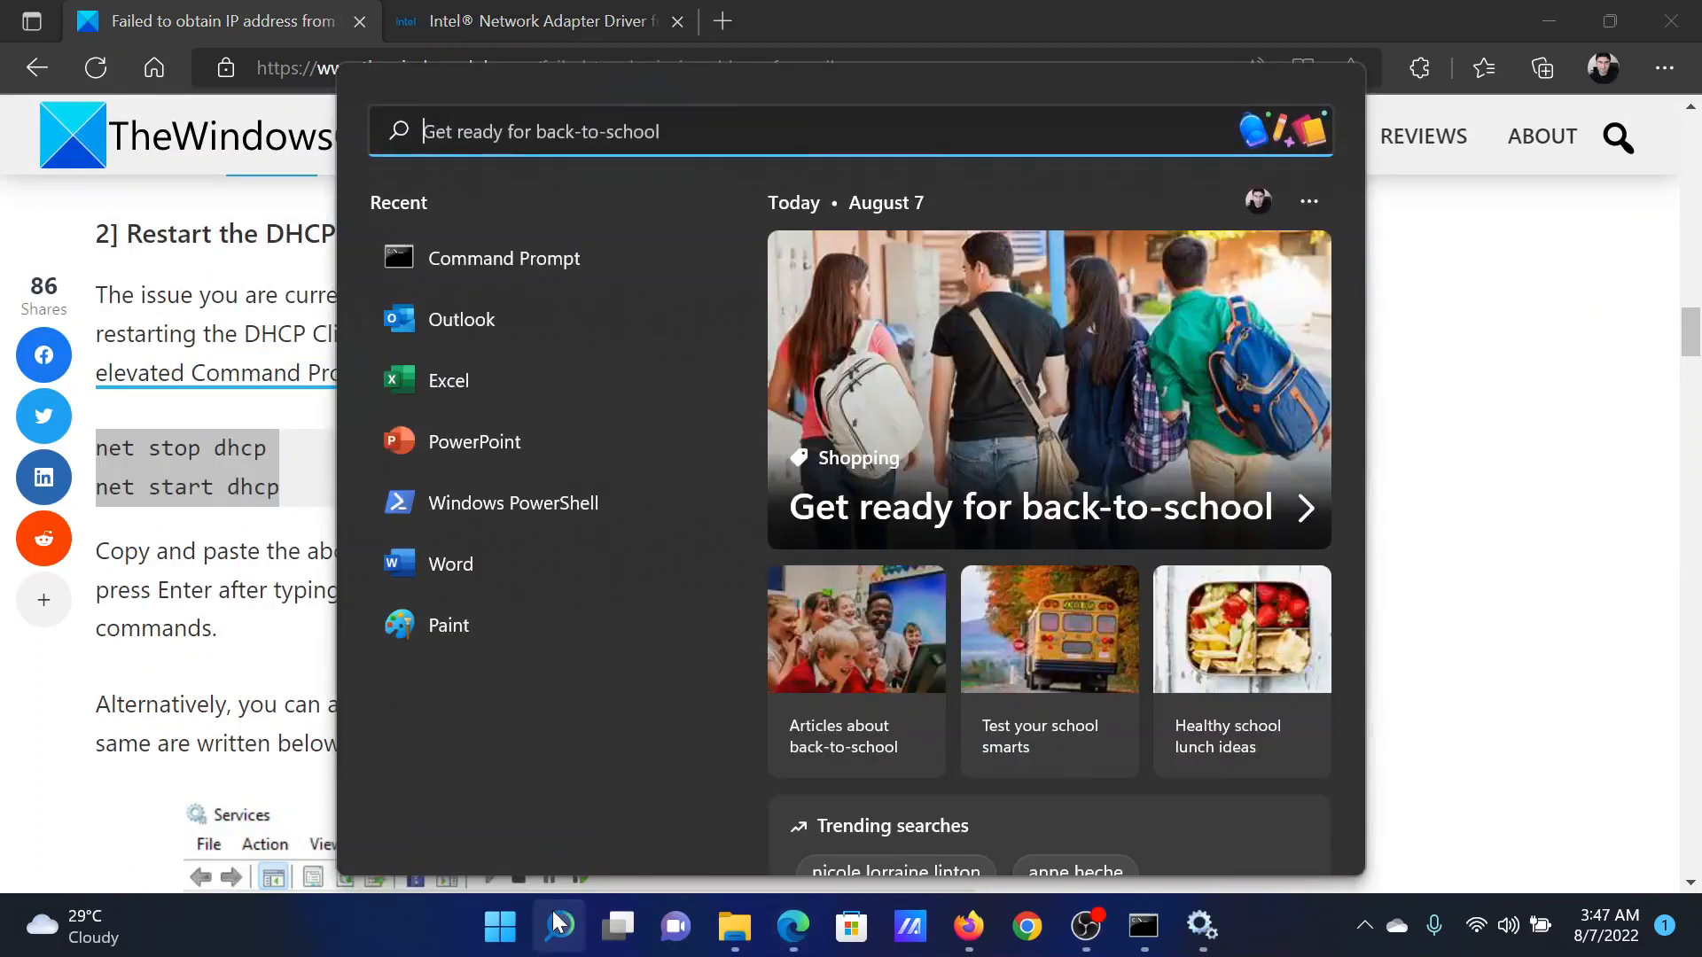
{"action": "type", "text": "comm"}
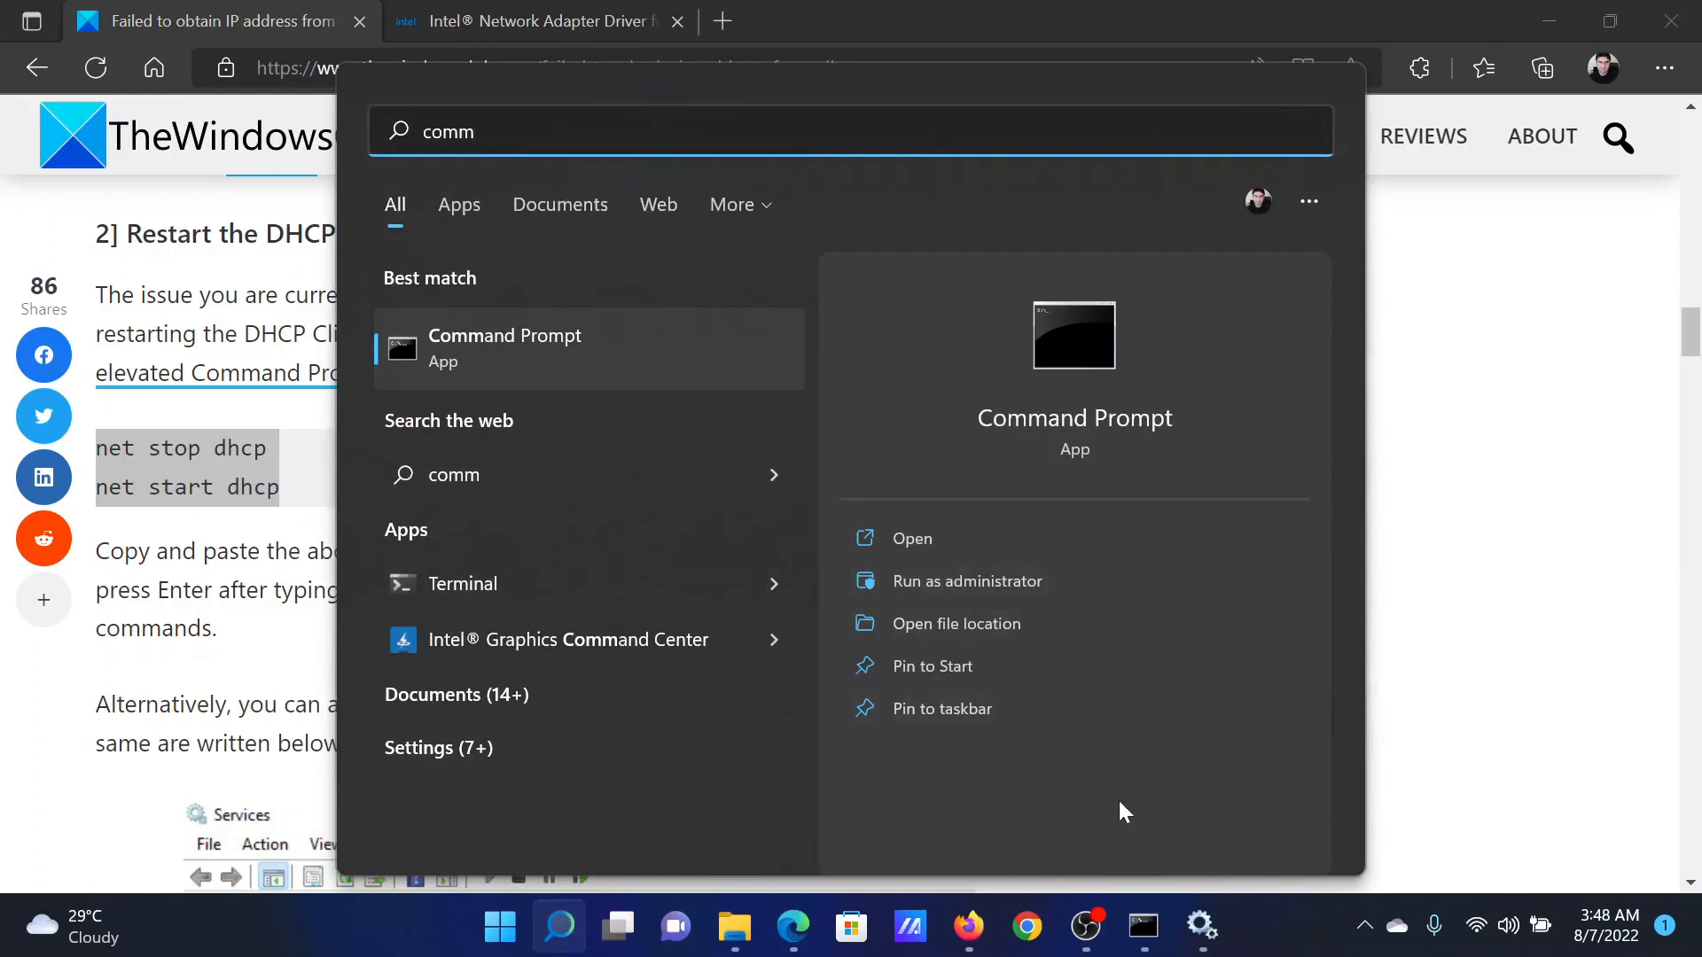
{"action": "left_click", "coordinate": [966, 582]}
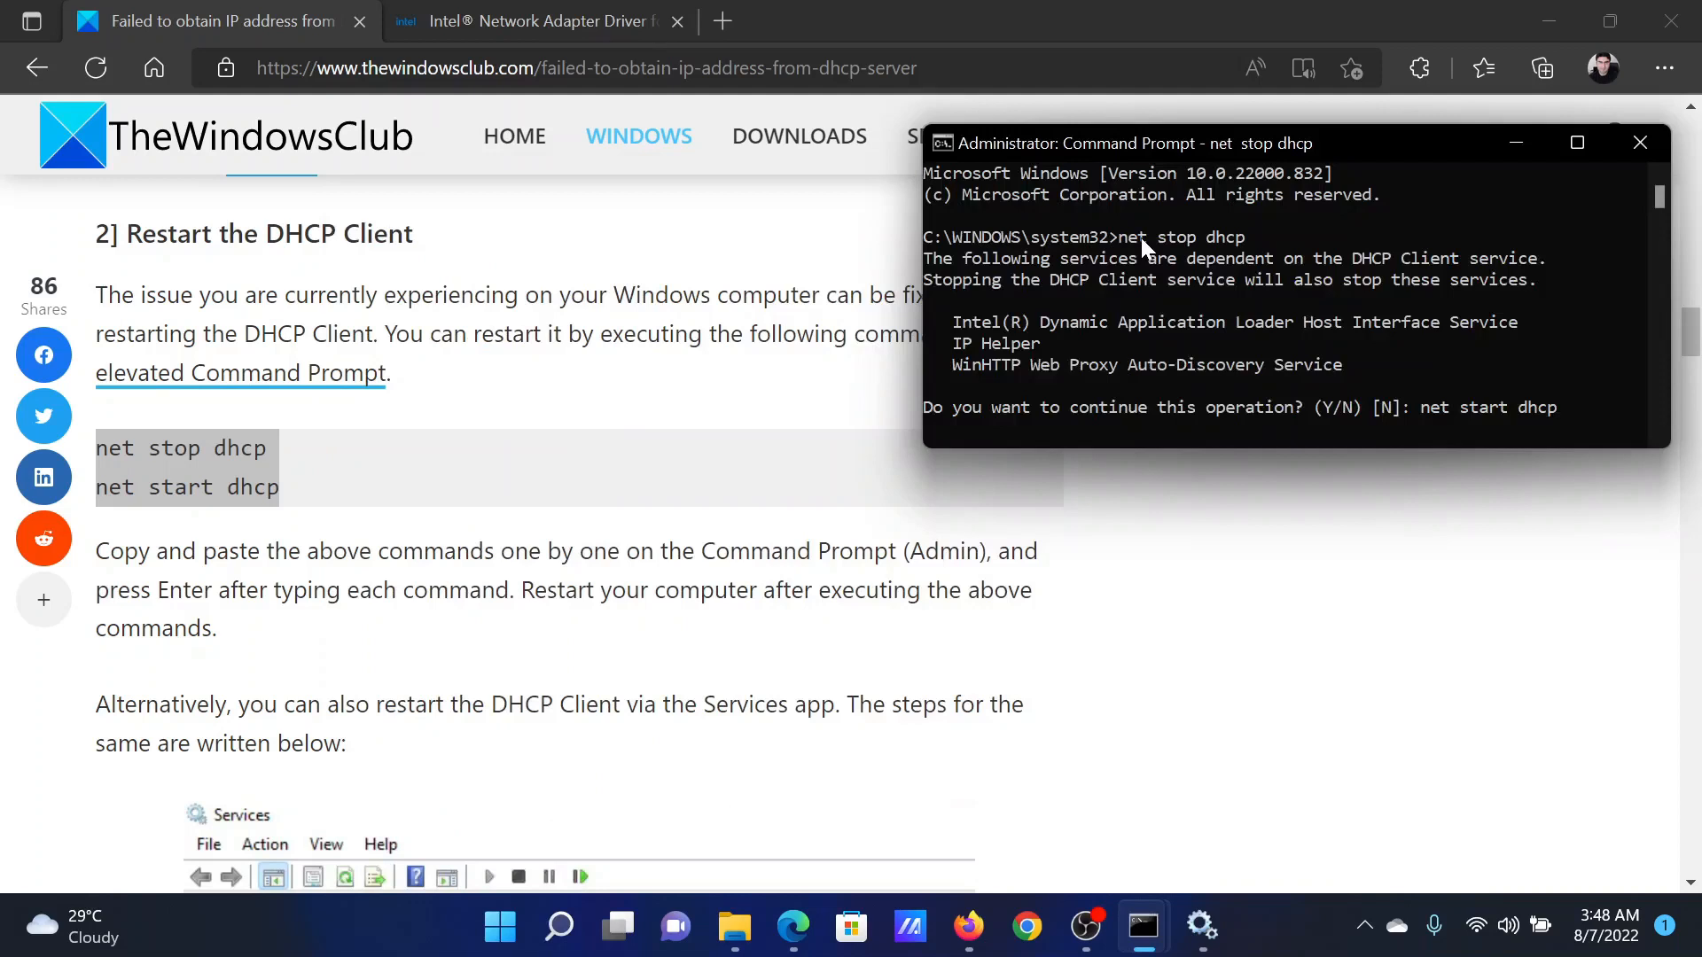
{"action": "type", "text": "Y"}
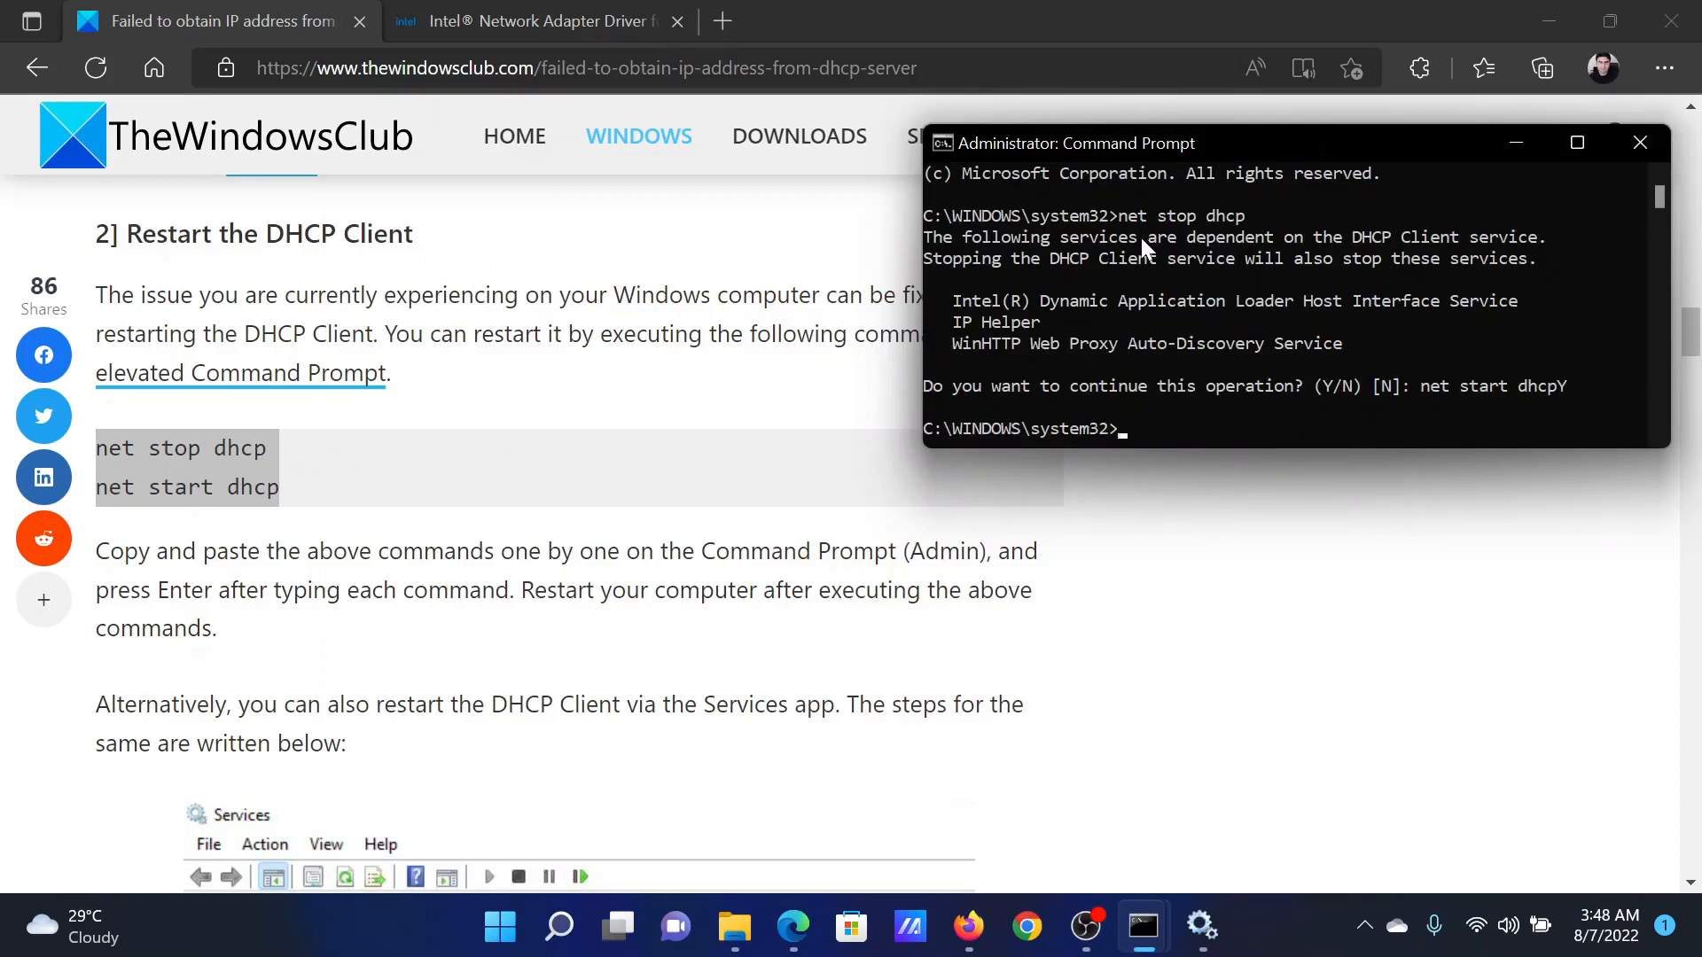
{"action": "mouse_move", "coordinate": [1048, 356]}
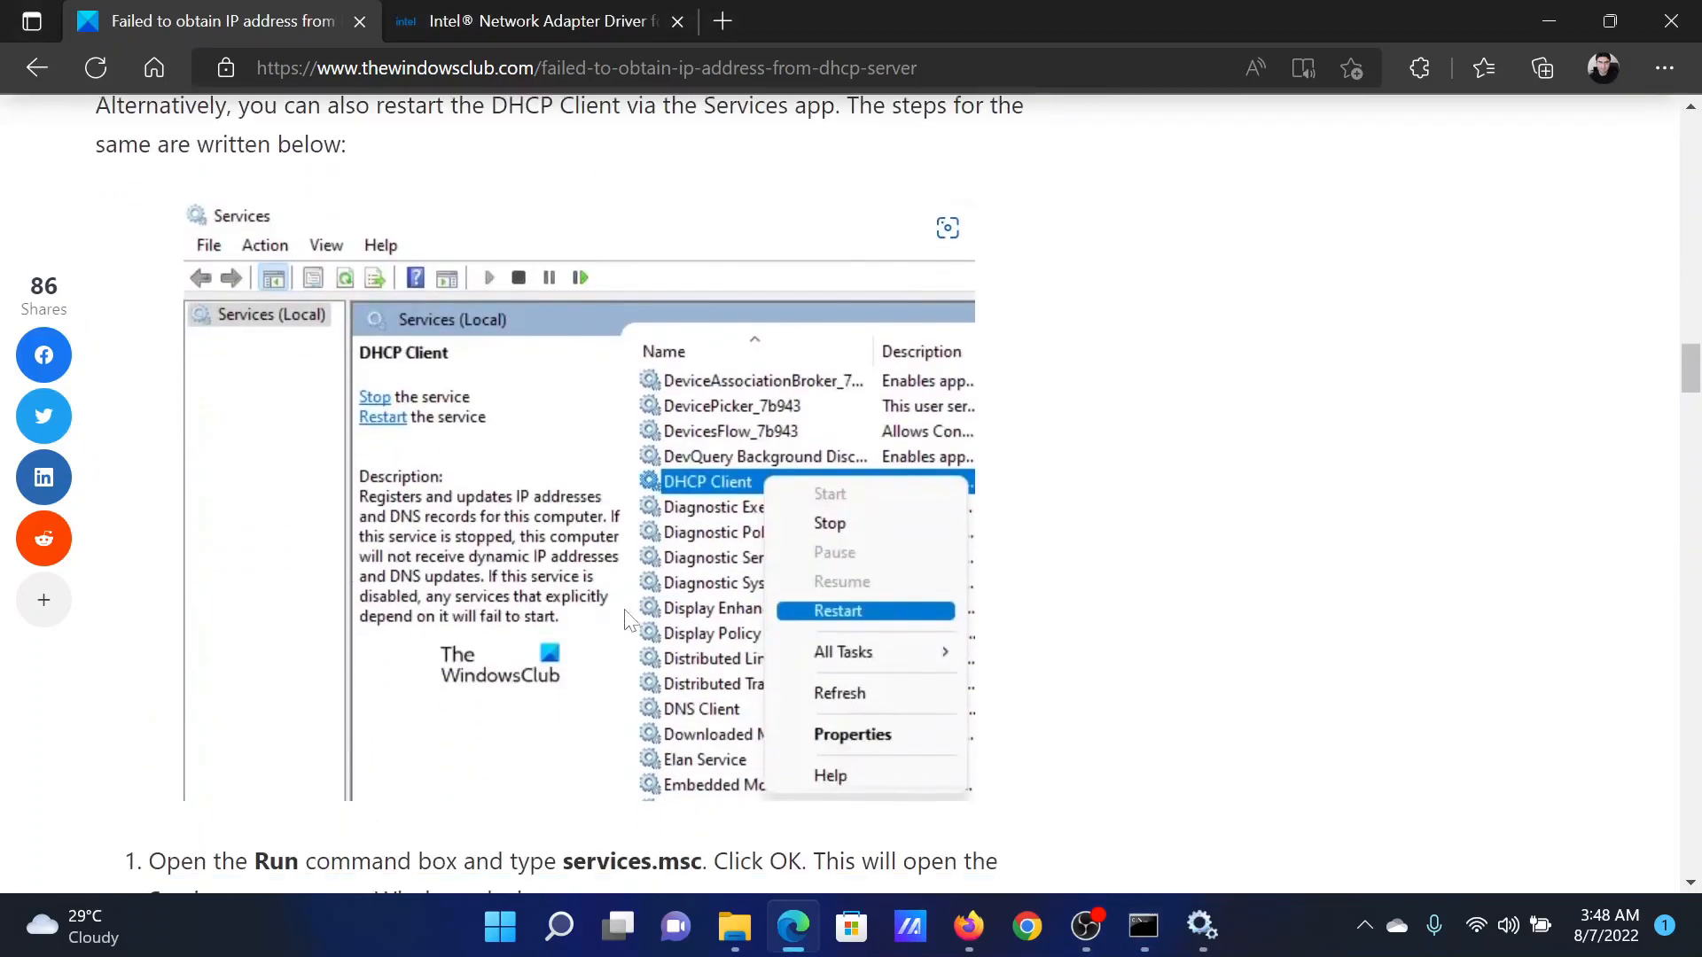
{"action": "mouse_move", "coordinate": [792, 489]}
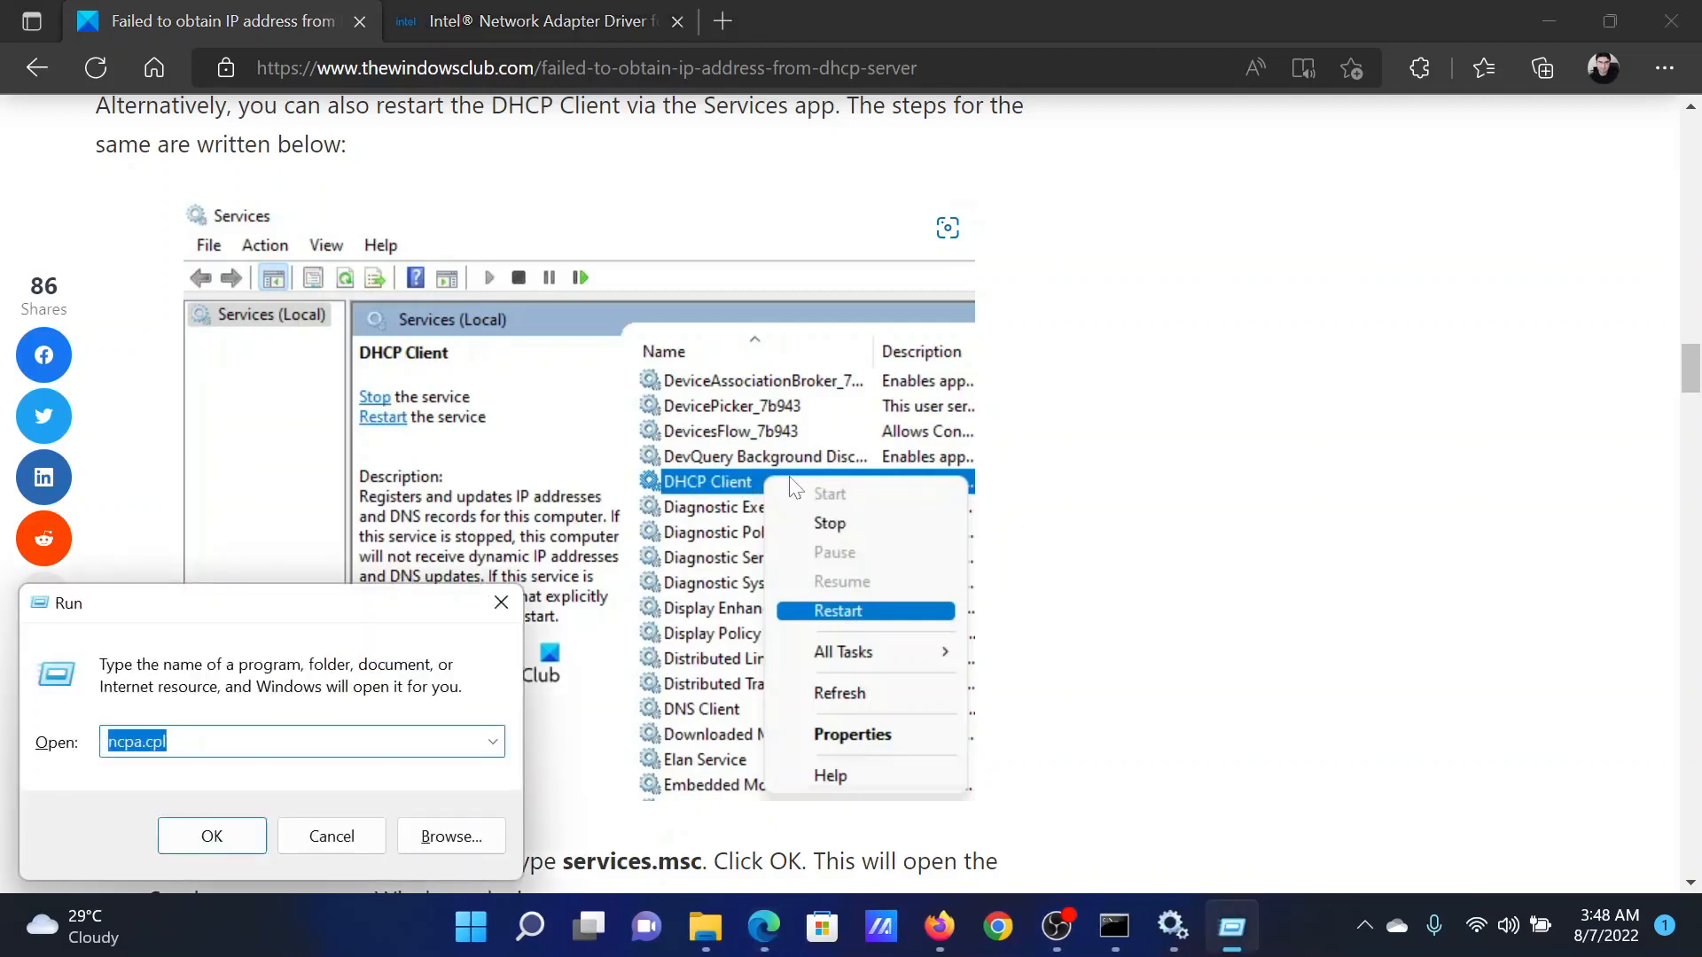
- Launch services.msc from Run and check the DHCP Client service's actions
{"action": "type", "text": "services.msc"}
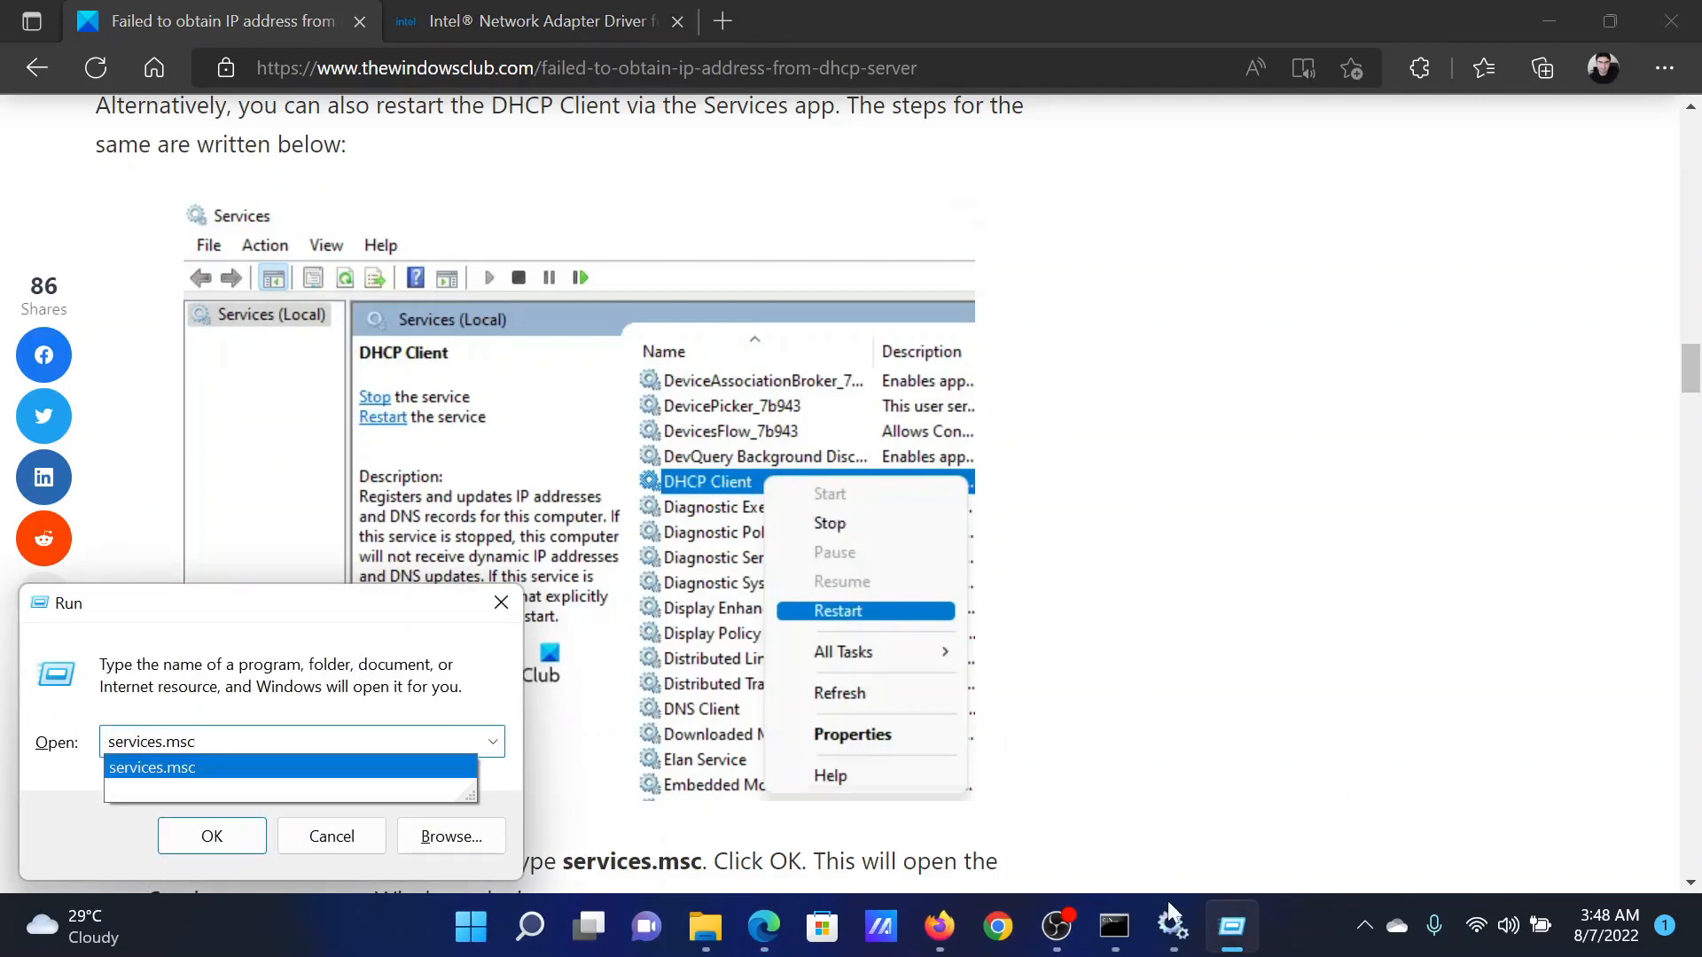
{"action": "left_click", "coordinate": [1172, 927]}
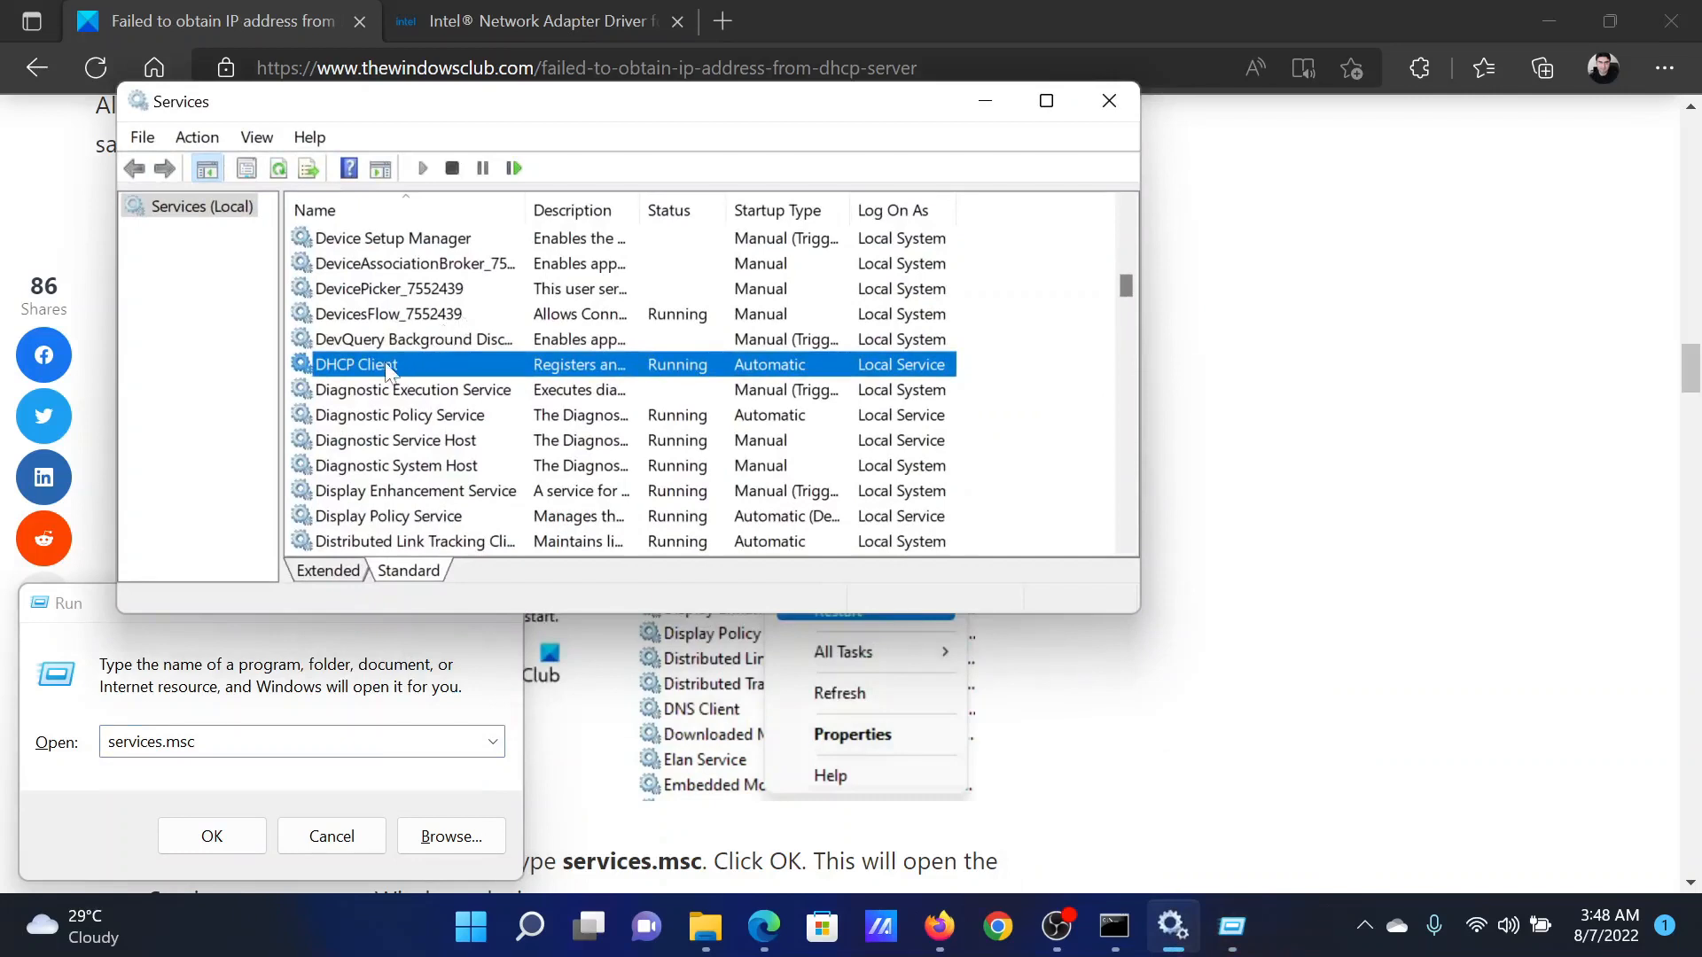
{"action": "mouse_move", "coordinate": [384, 374]}
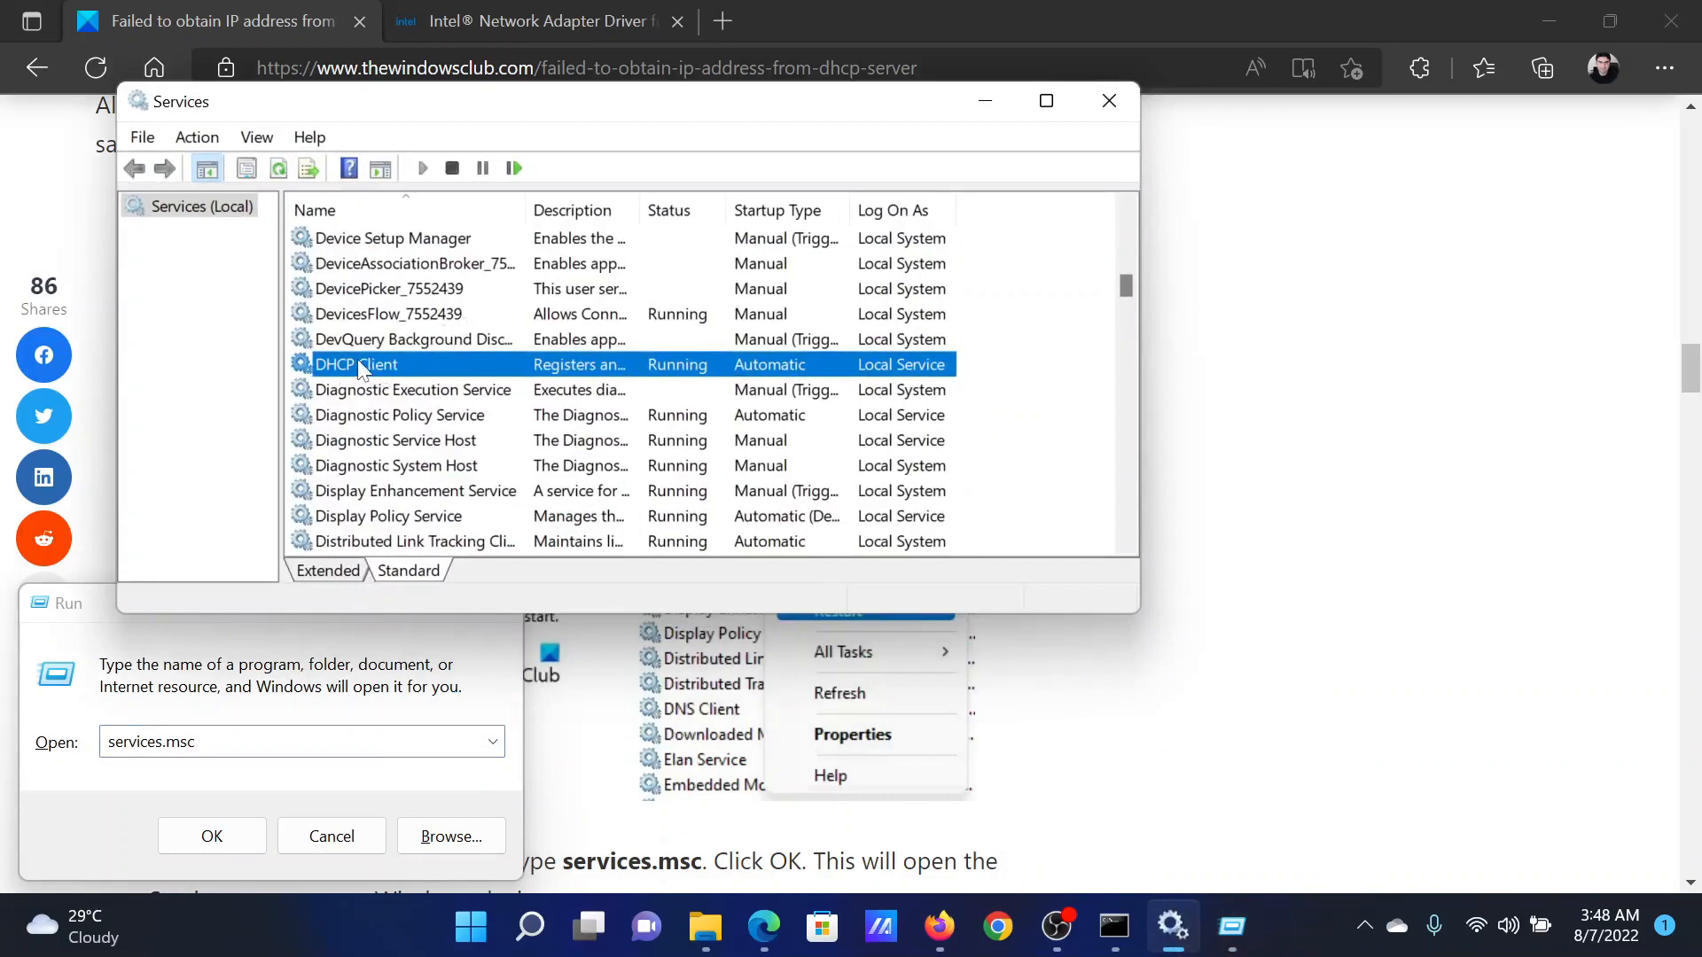
{"action": "right_click", "coordinate": [358, 363]}
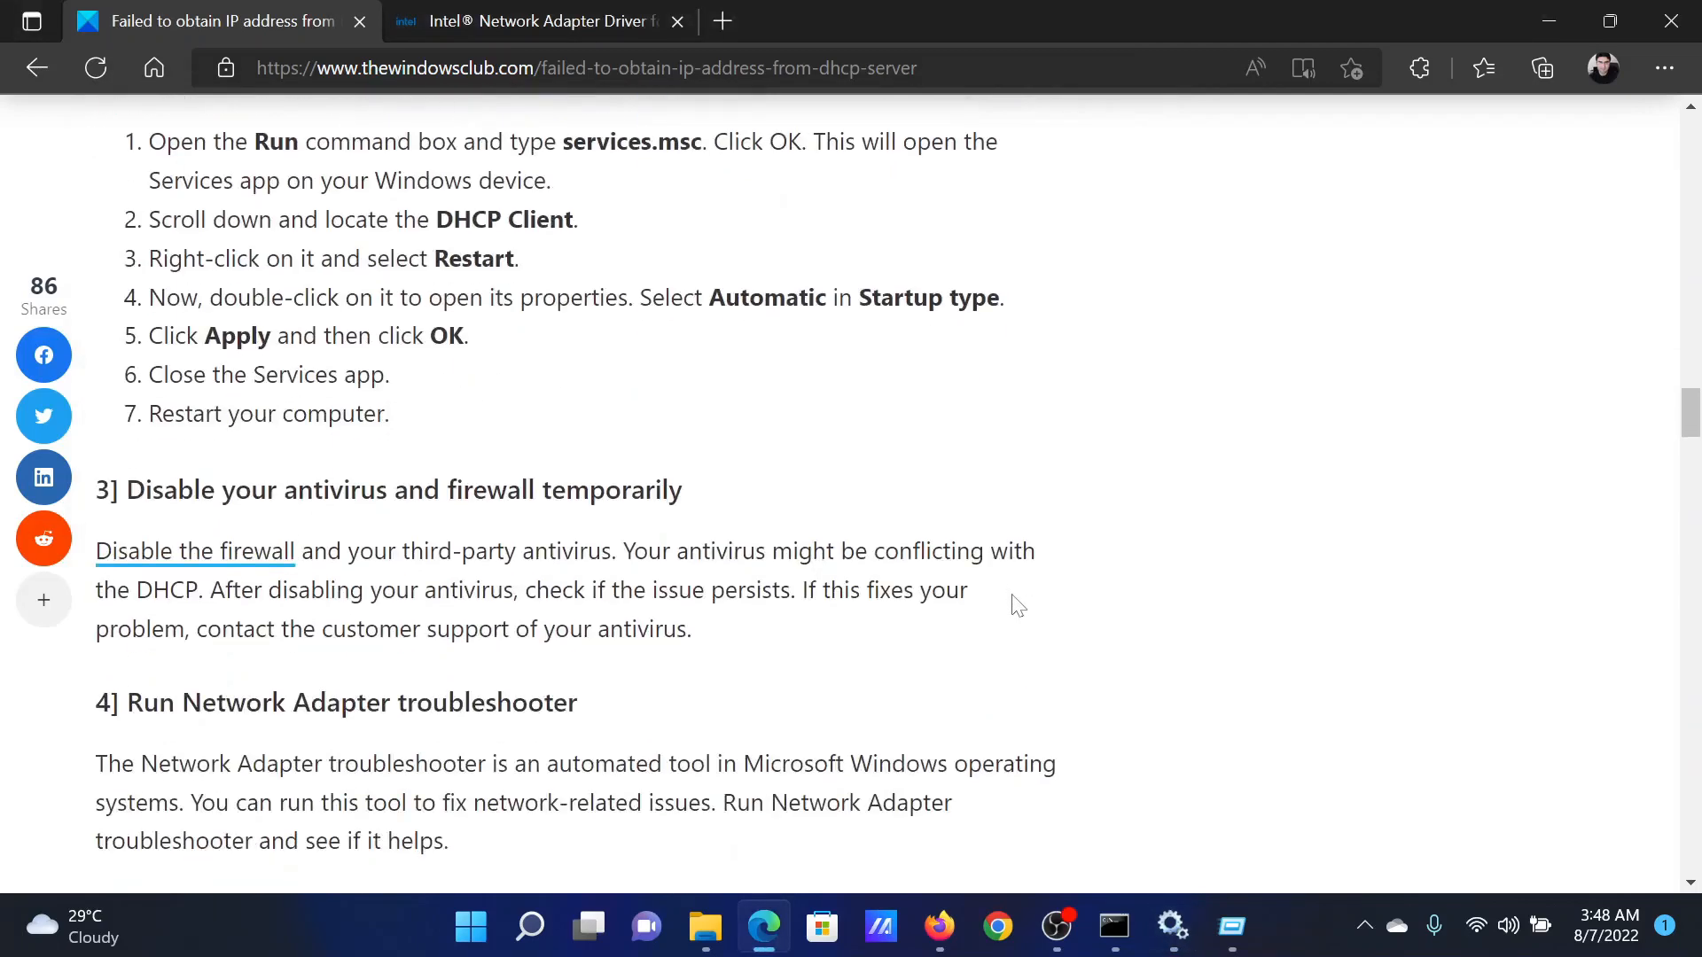
- Reach the article's Network Adapter troubleshooter section and launch Windows Settings
{"action": "scroll", "scroll_direction": "down", "scroll_amount": 3}
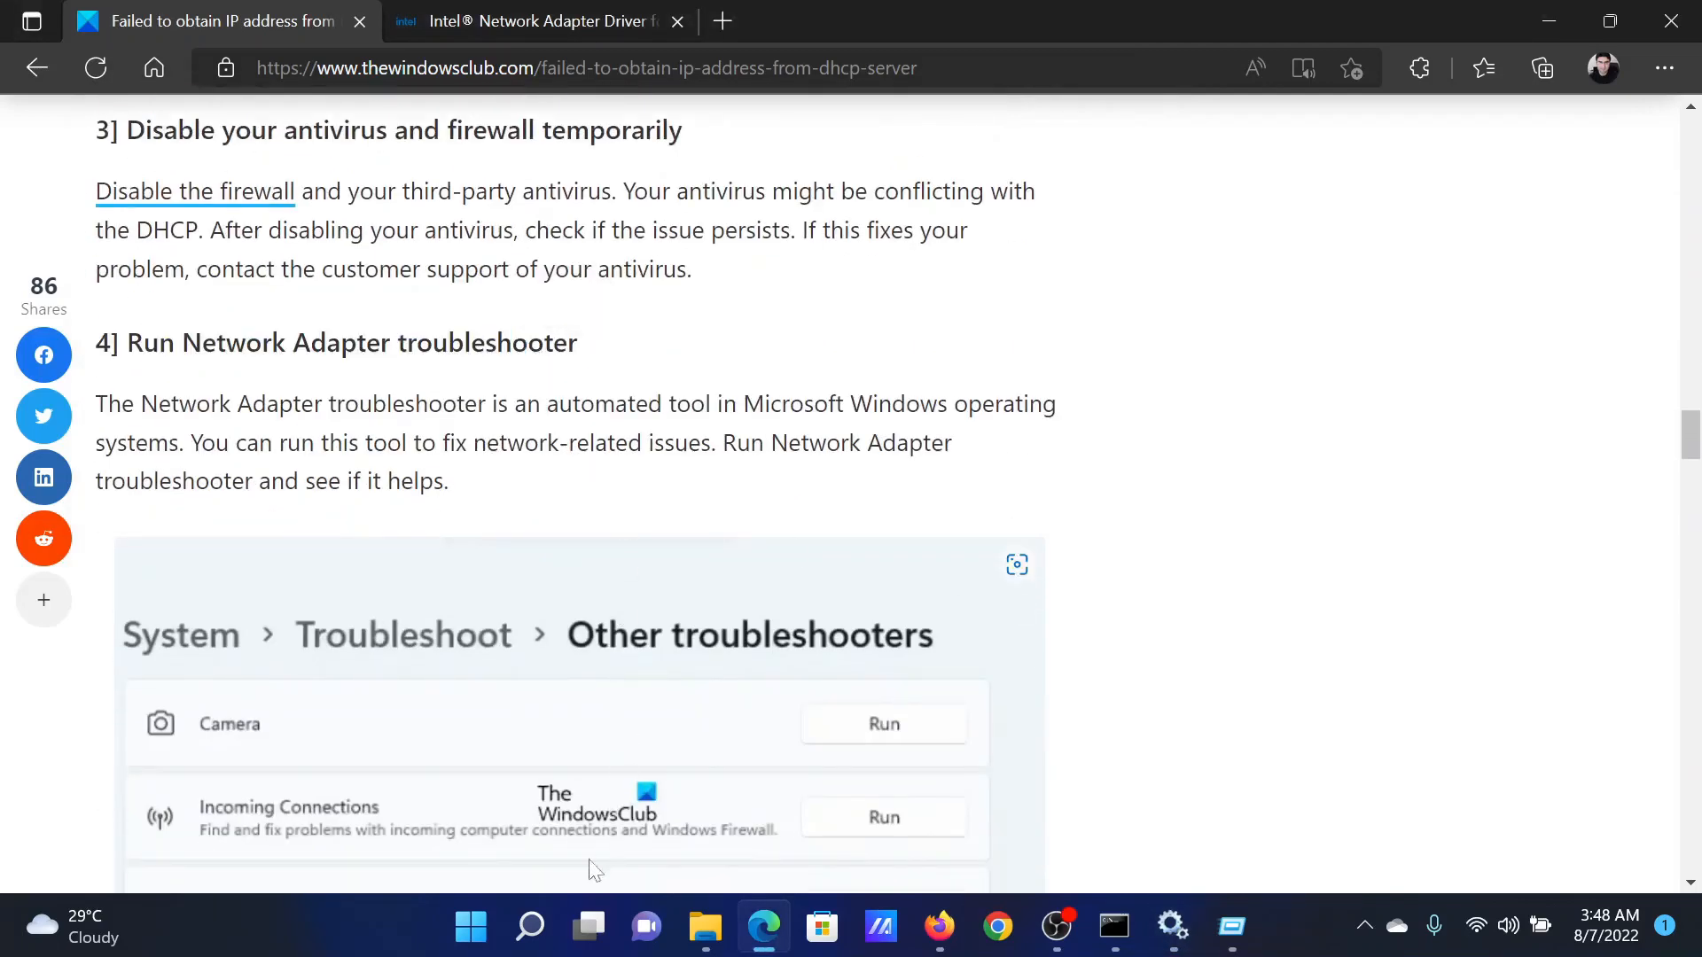
{"action": "left_click", "coordinate": [1142, 928]}
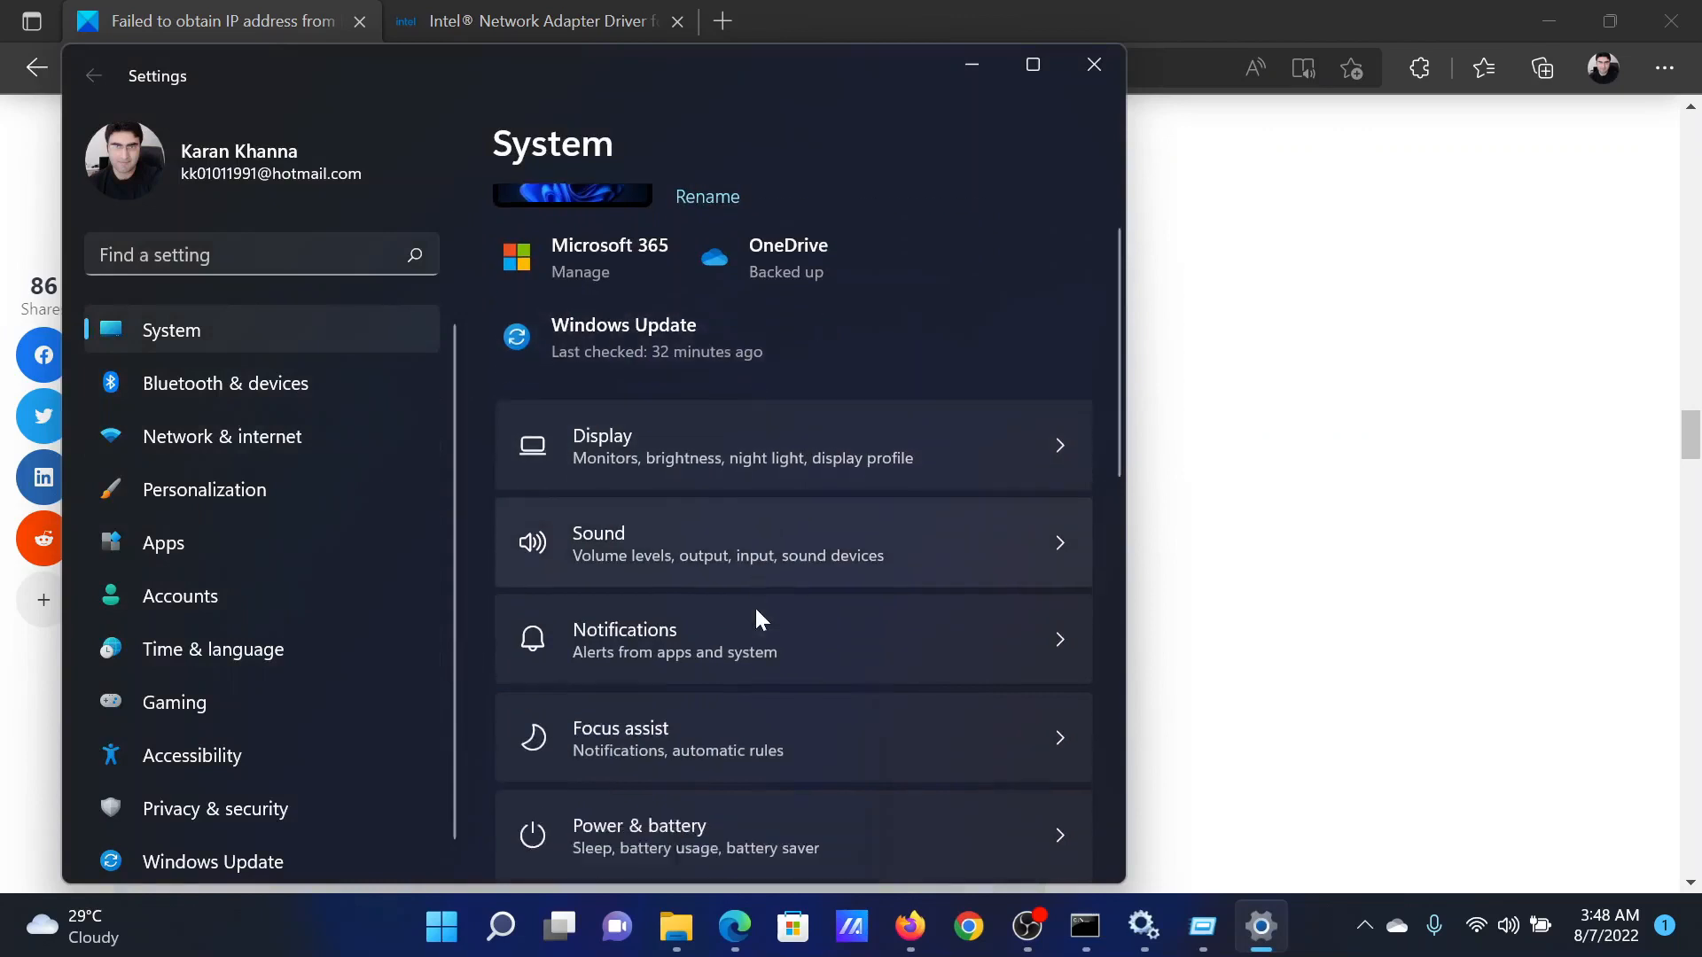
- Reach Troubleshoot > Other troubleshooters showing Network Adapter, then close Settings
{"action": "scroll", "scroll_direction": "down", "scroll_amount": 3}
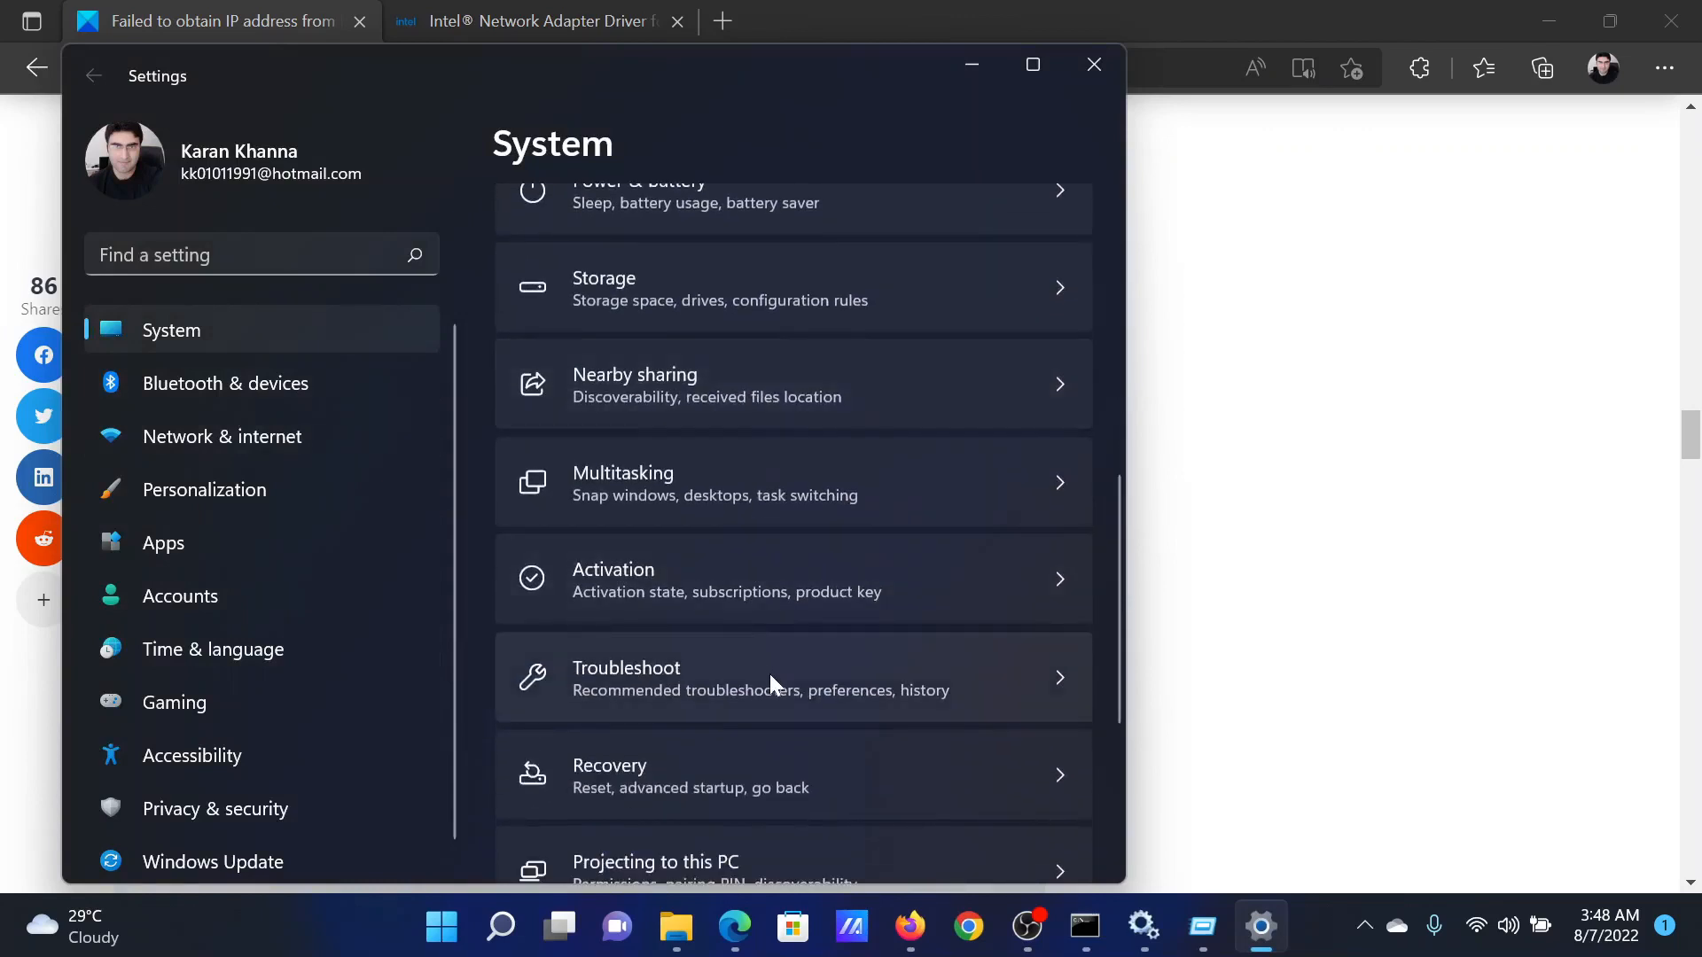
{"action": "left_click", "coordinate": [792, 677]}
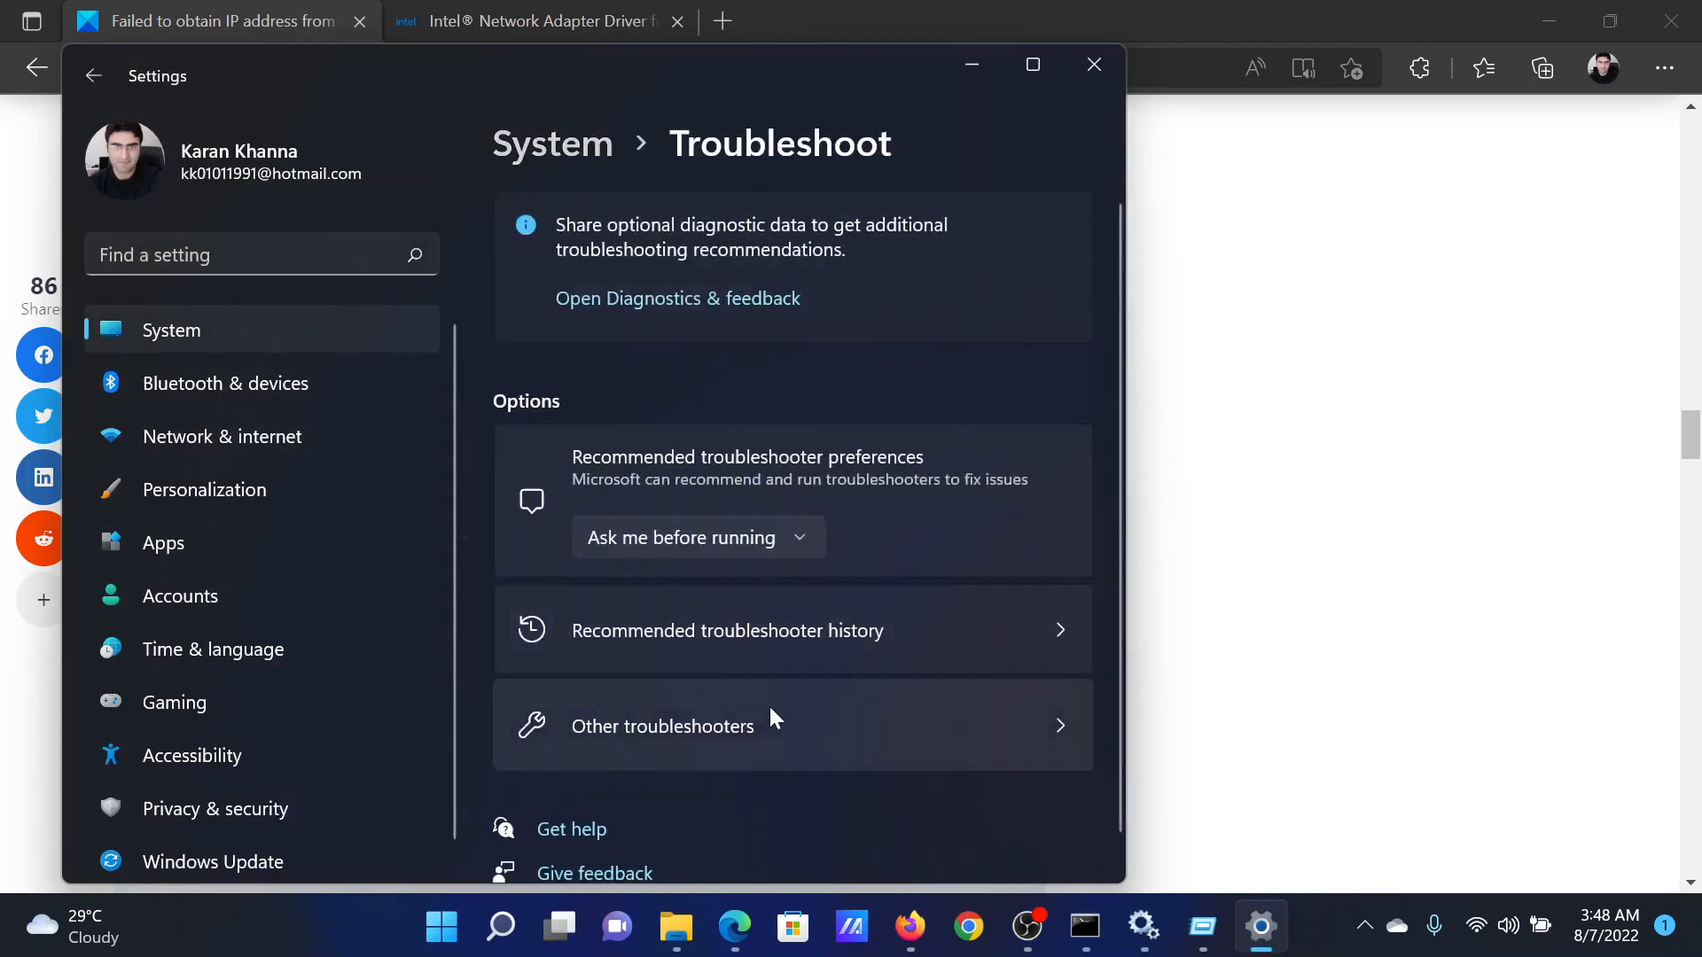
{"action": "left_click", "coordinate": [661, 727]}
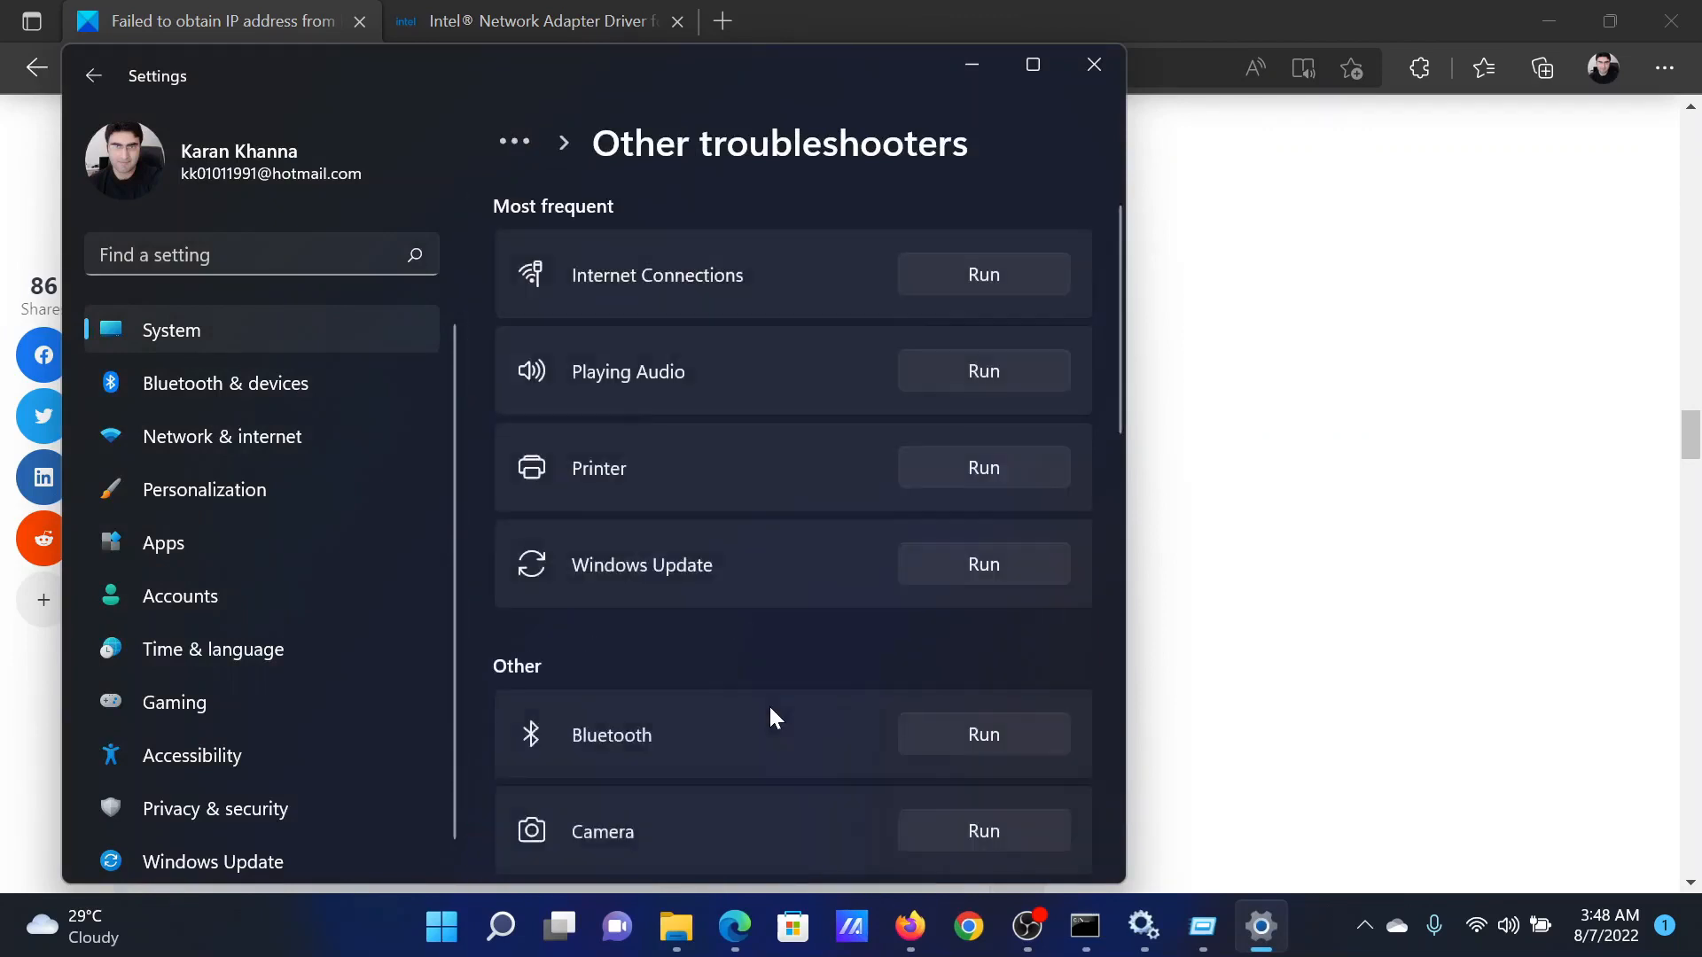
{"action": "scroll", "scroll_direction": "down", "scroll_amount": 3}
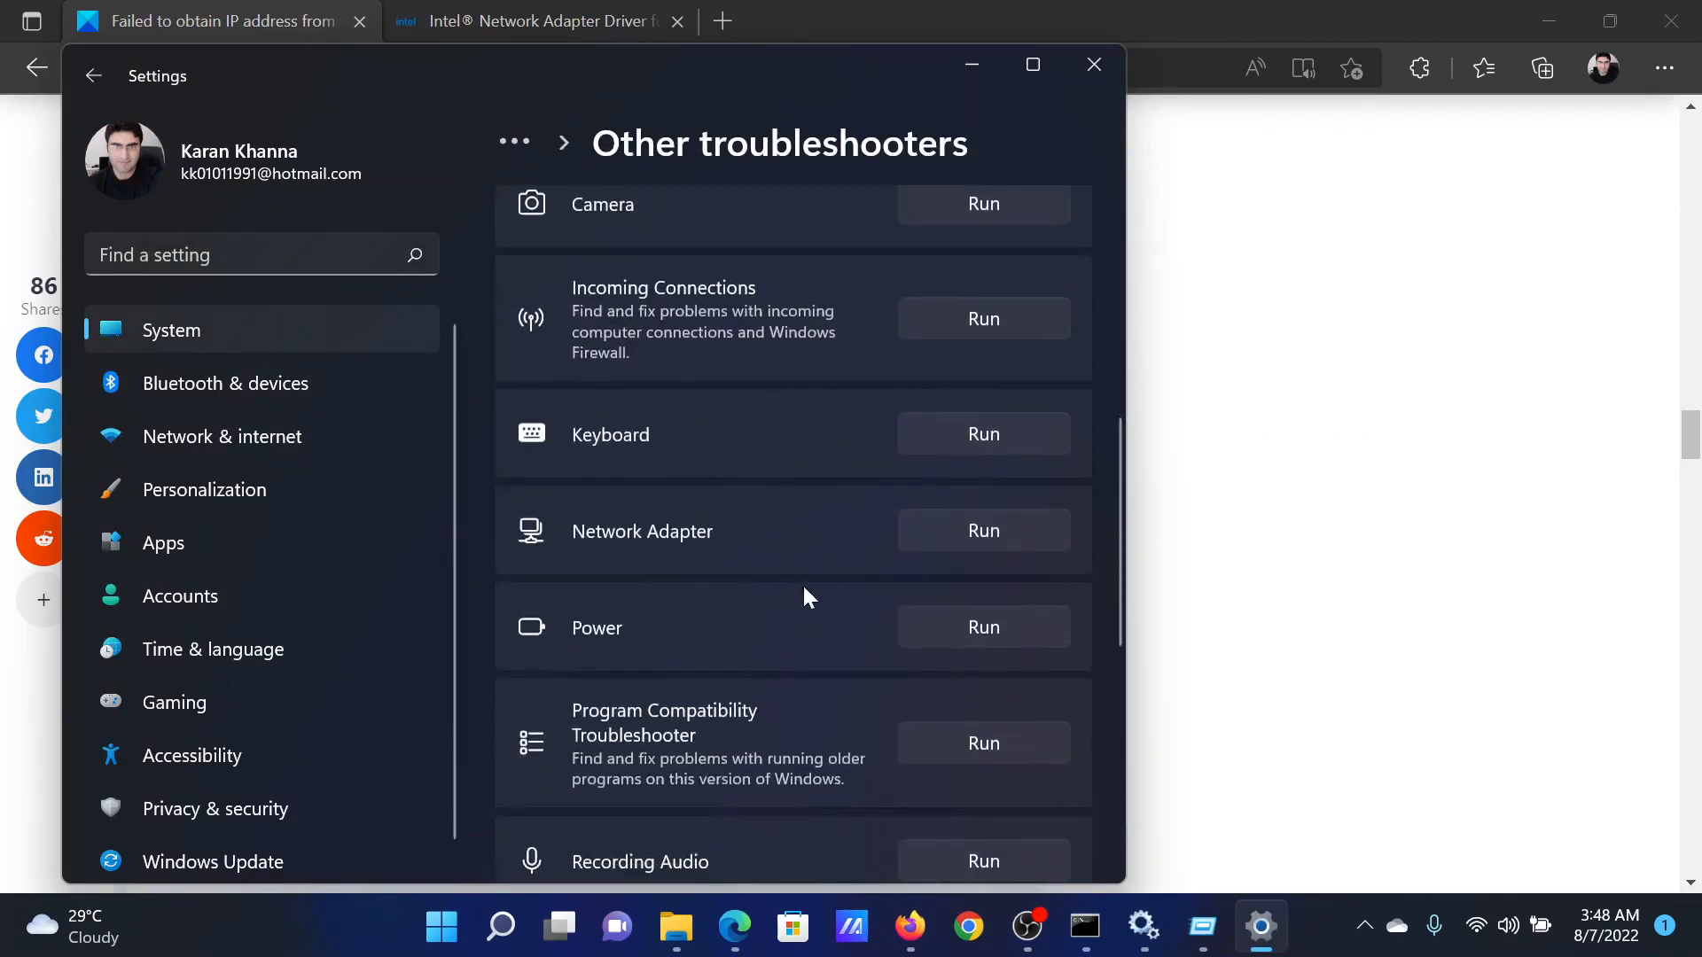
{"action": "mouse_move", "coordinate": [1093, 63]}
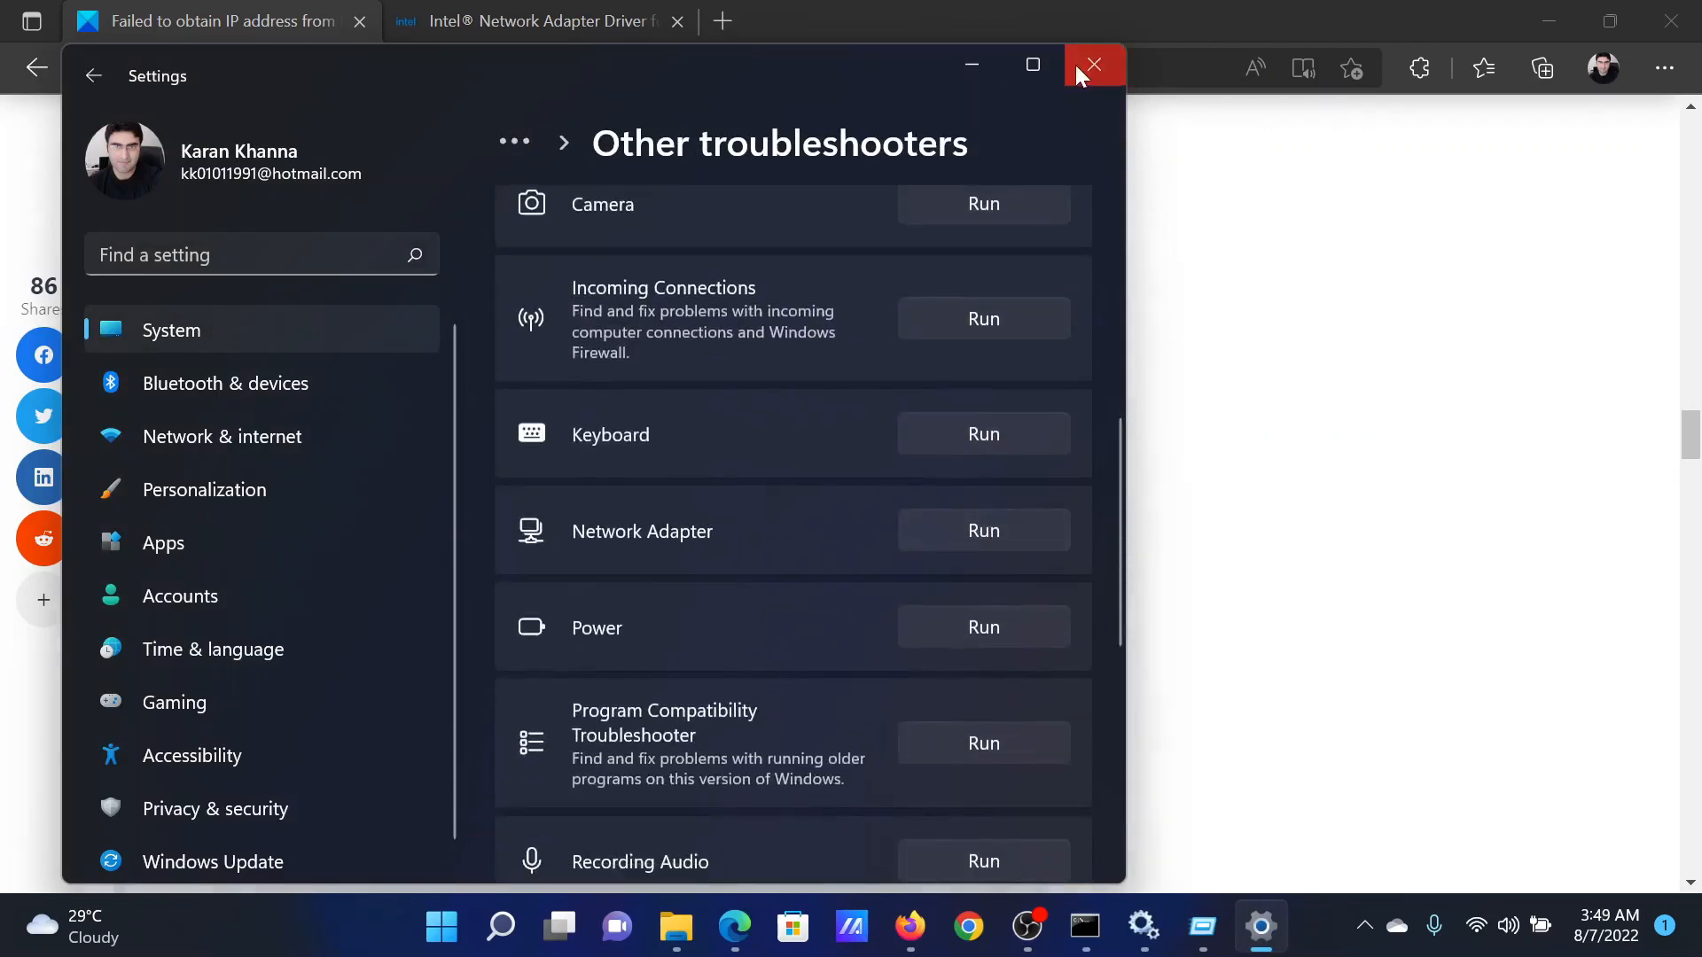
{"action": "left_click", "coordinate": [1092, 65]}
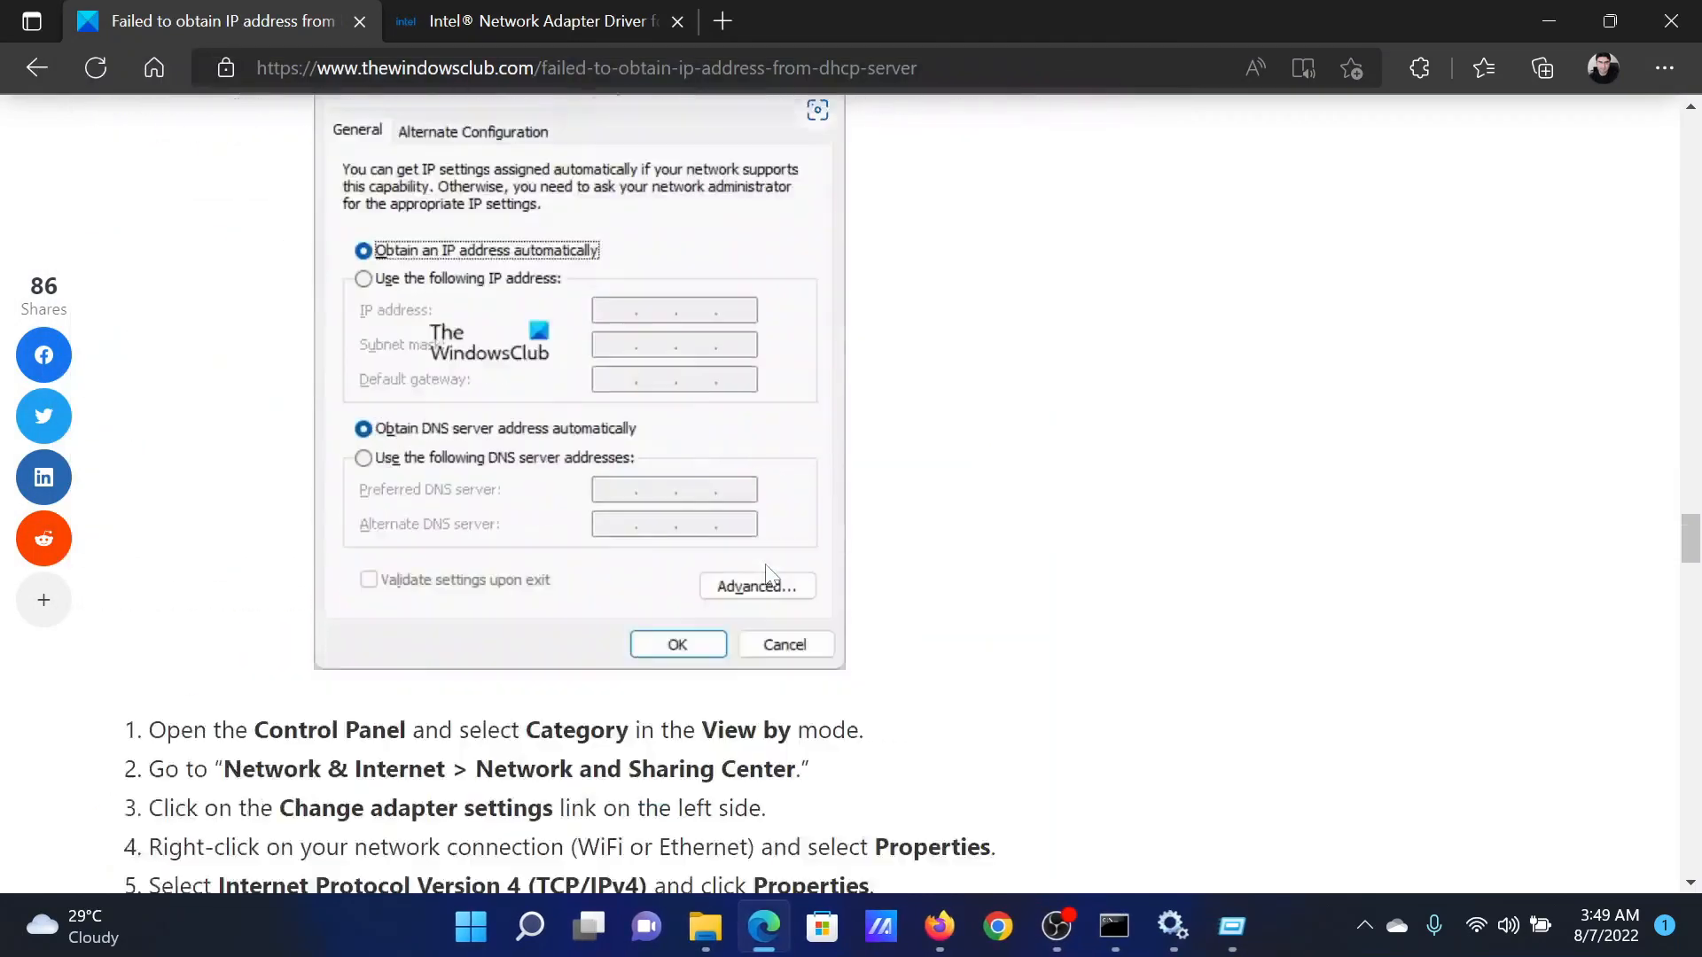
- Highlight the 'Reinstall your network adapter' heading and switch to the Intel driver download tab
{"action": "scroll", "scroll_direction": "down", "scroll_amount": 3}
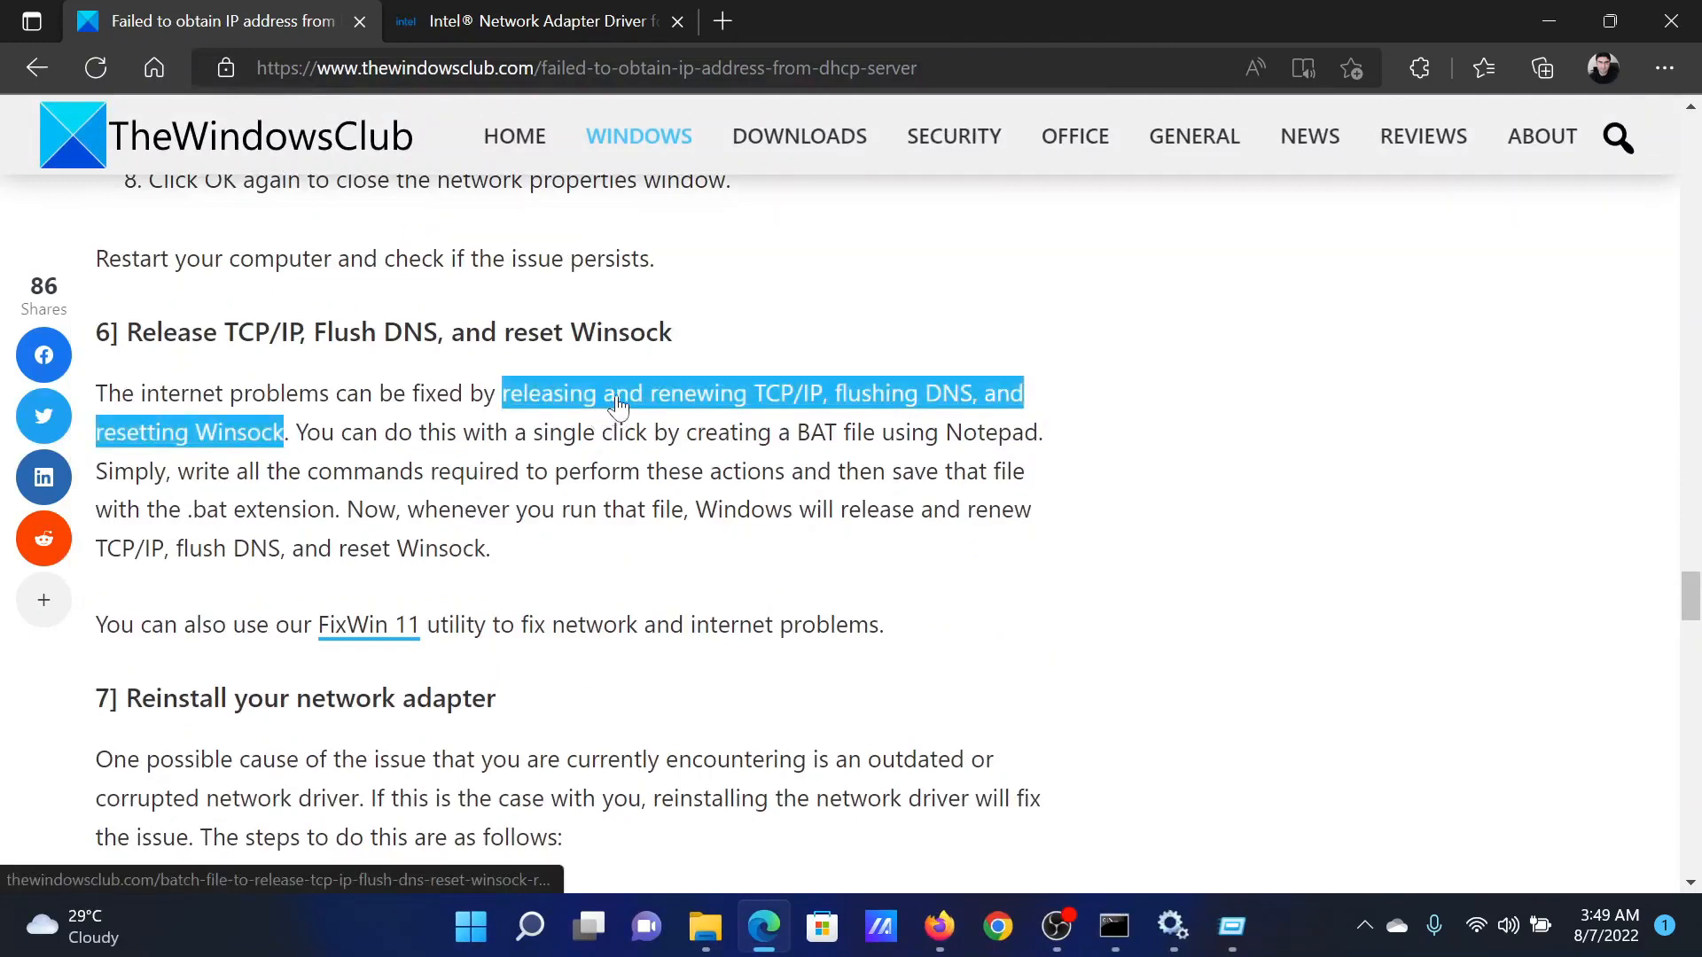
{"action": "left_click", "coordinate": [455, 679]}
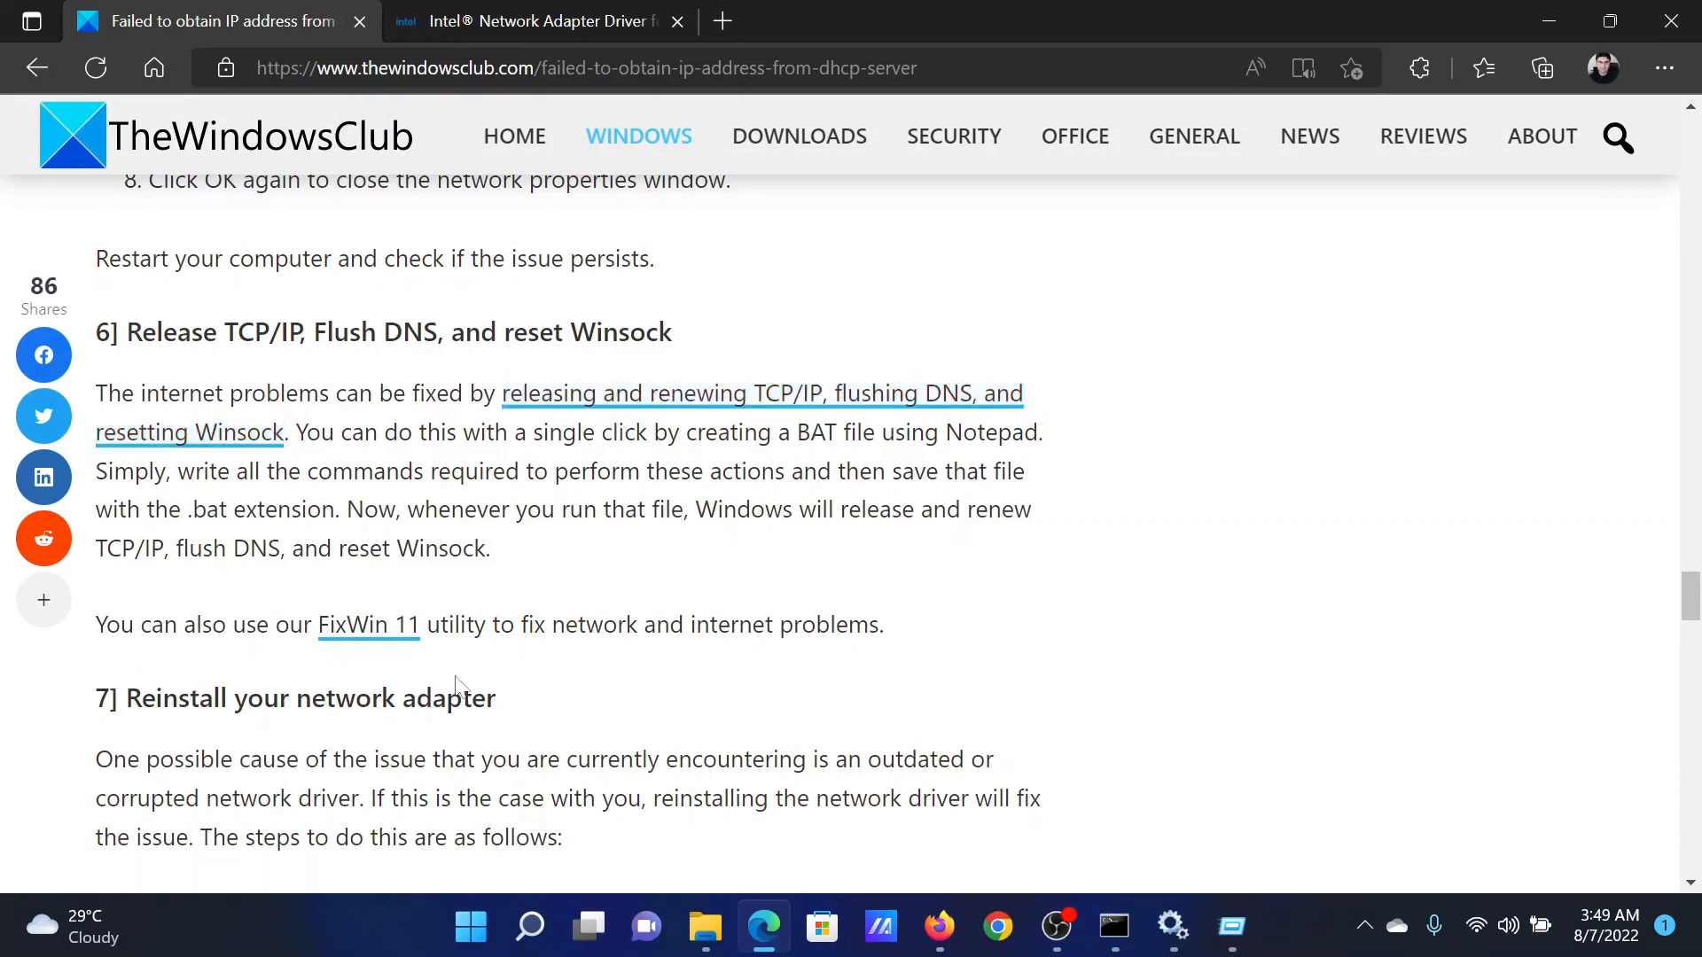
{"action": "left_click_drag", "start_coordinate": [138, 698], "coordinate": [433, 699]}
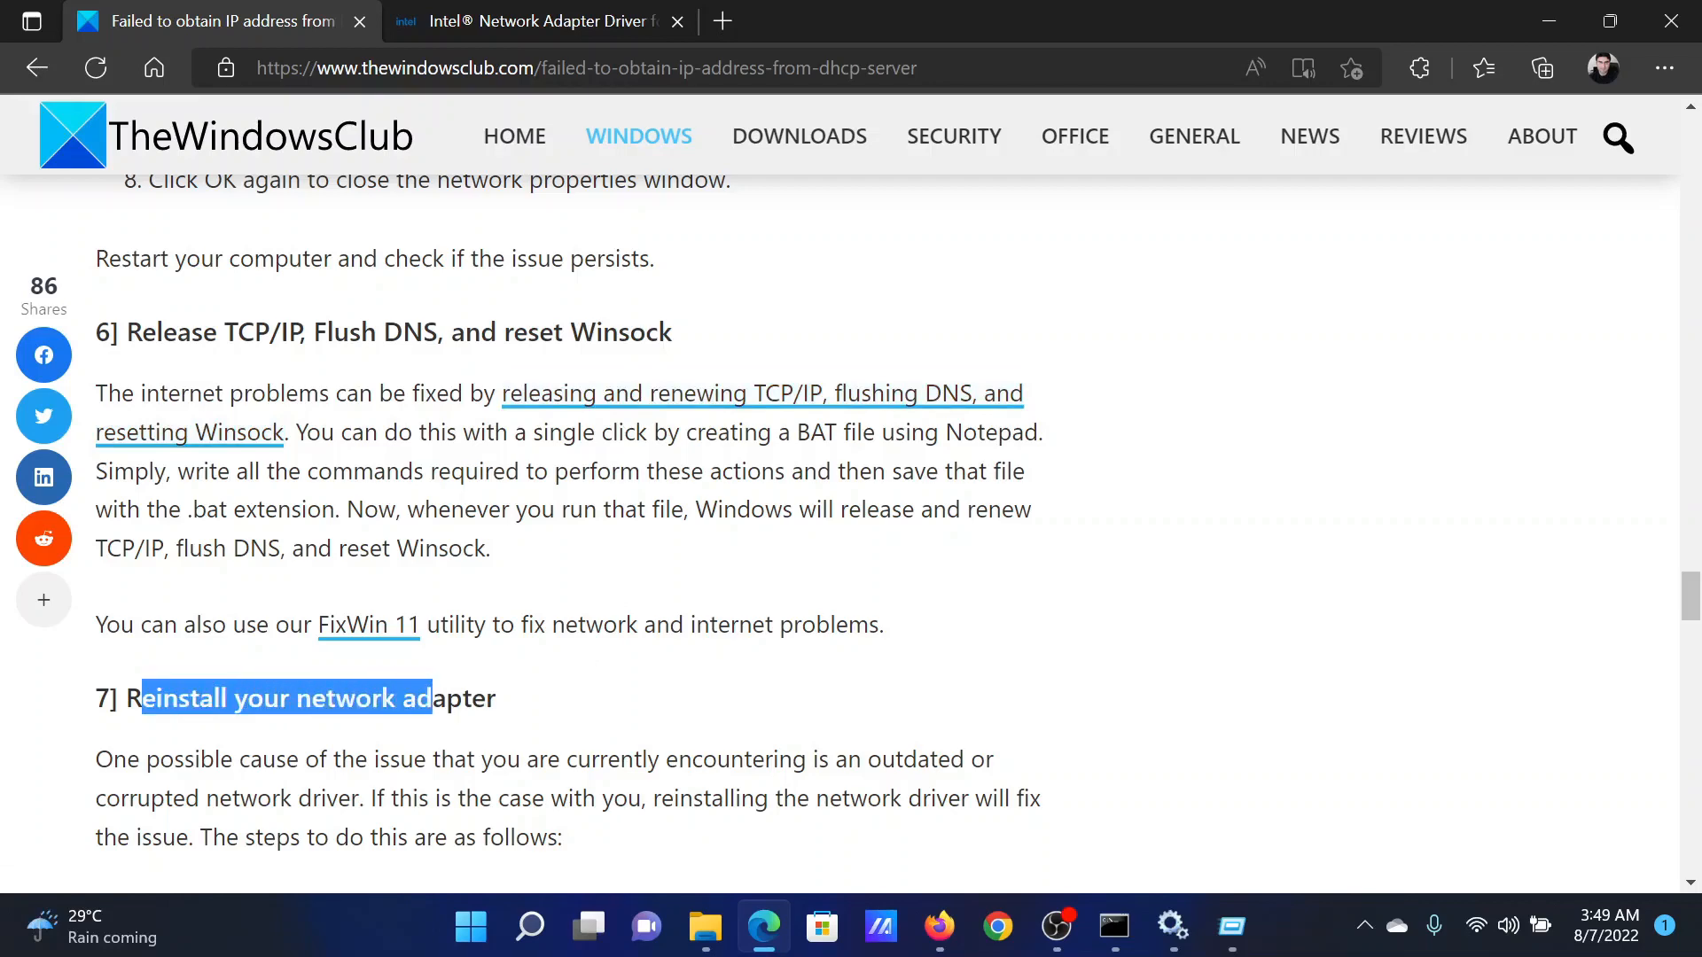
{"action": "scroll", "scroll_direction": "down", "scroll_amount": 3}
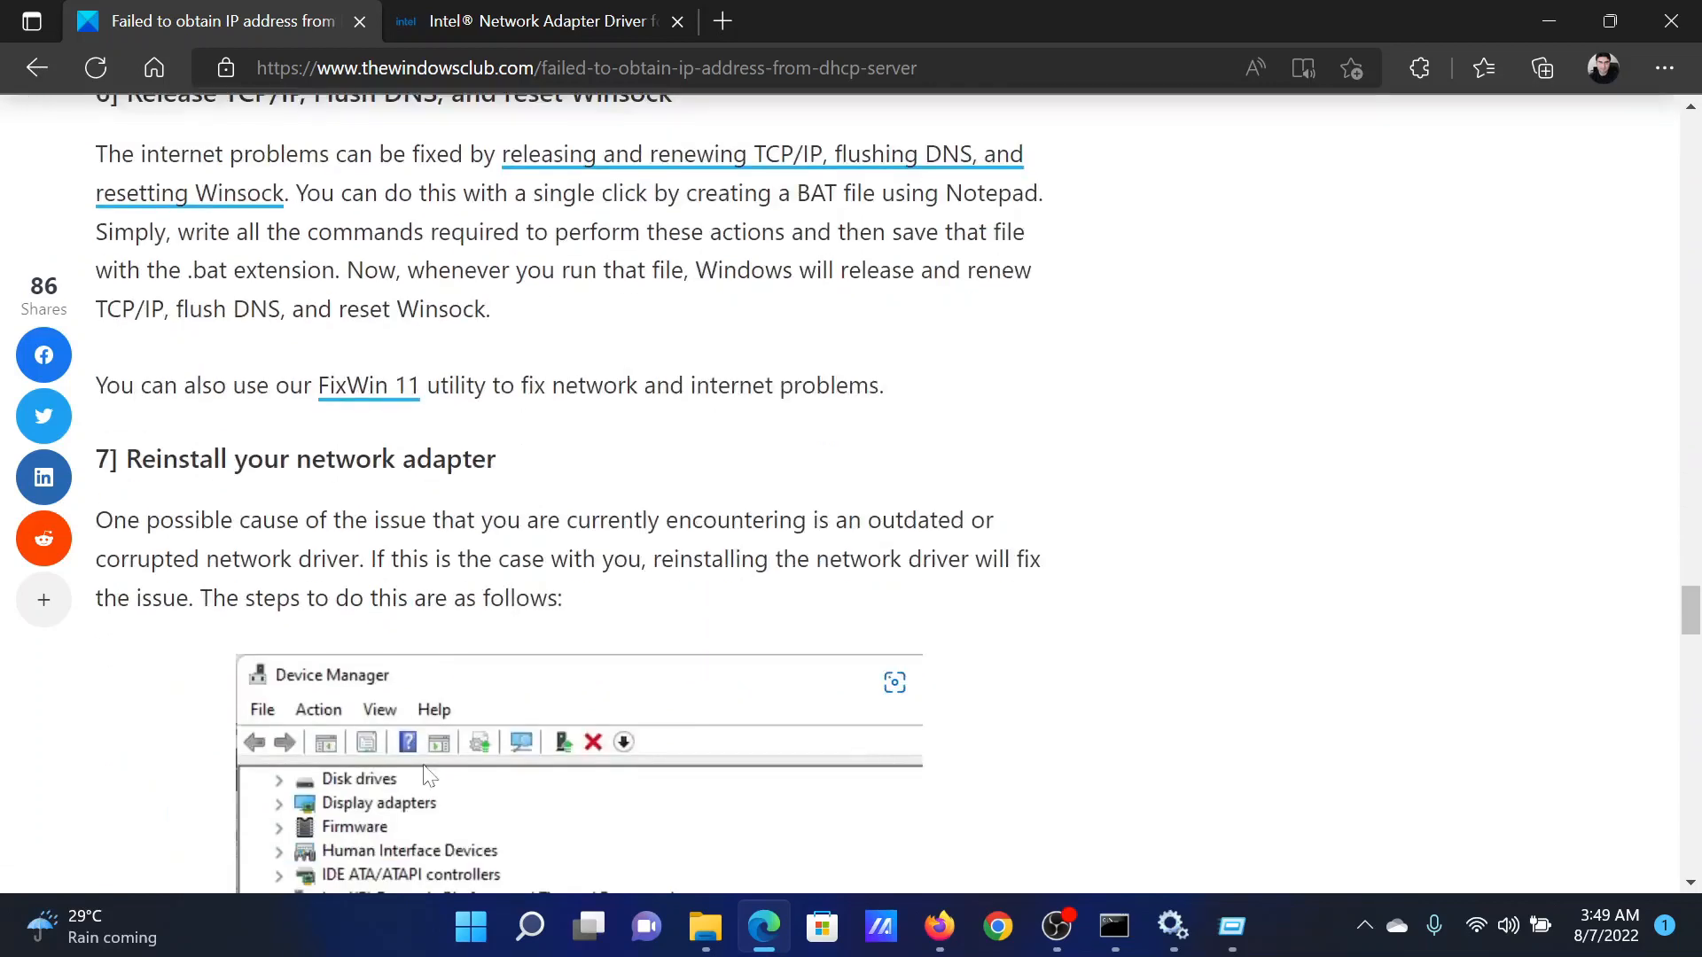
{"action": "left_click", "coordinate": [531, 21]}
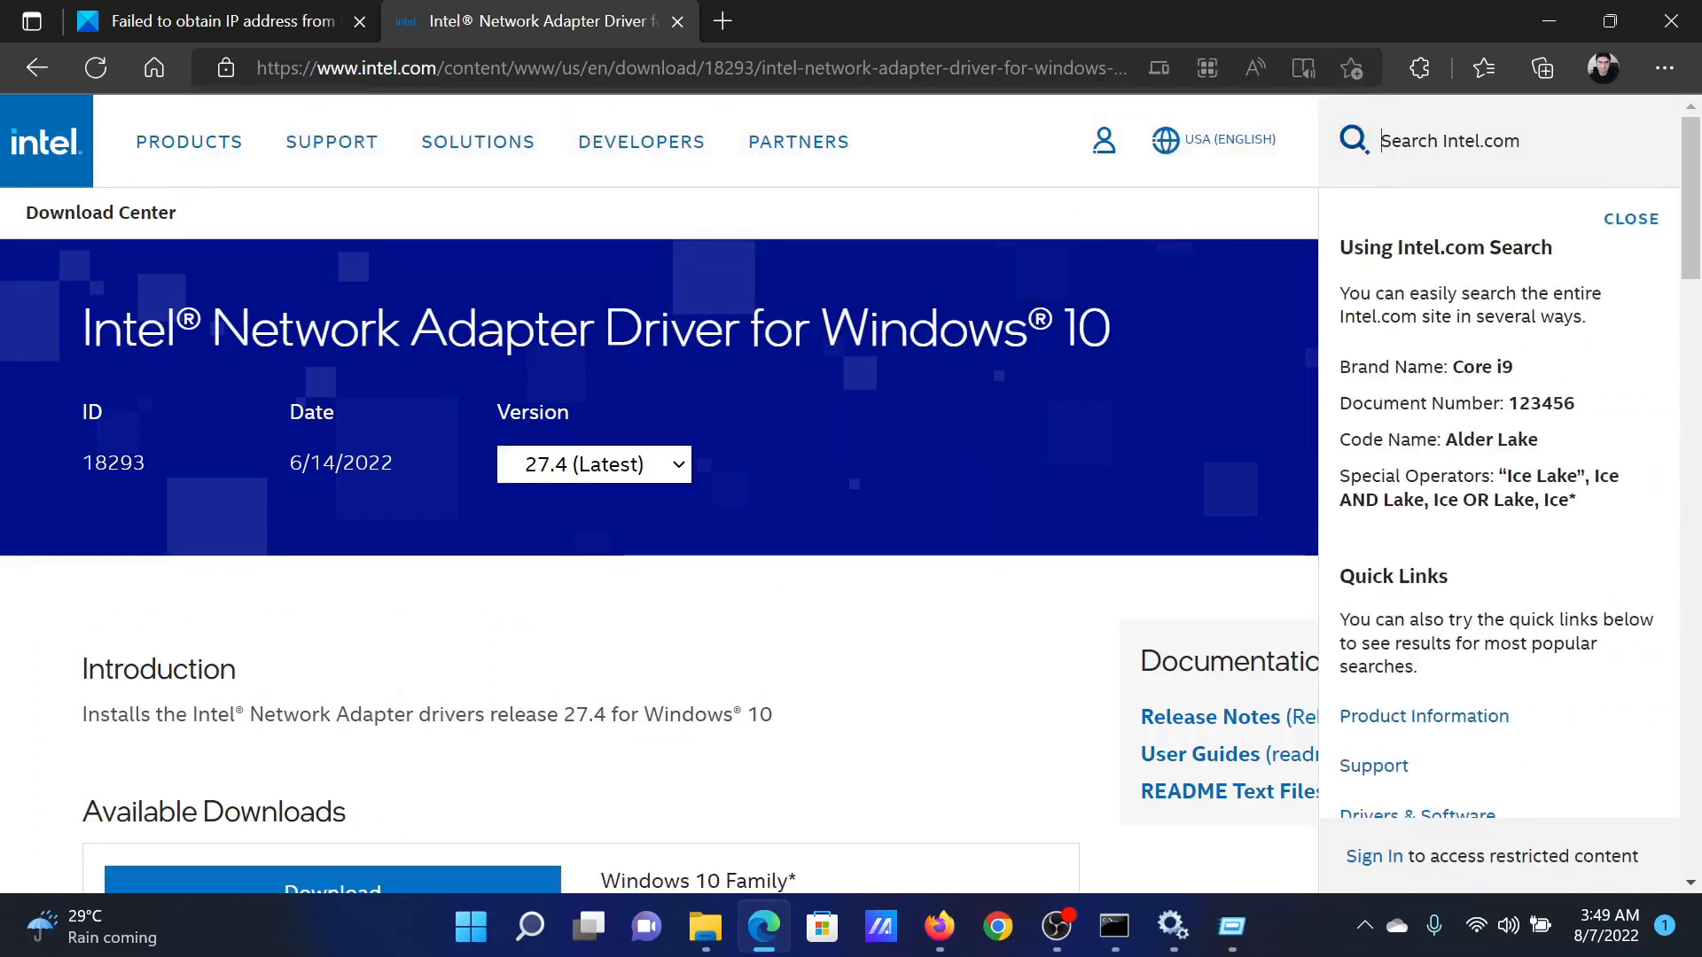
- View the Intel page's Available Downloads, then return to the TheWindowsClub DHCP article tab
{"action": "scroll", "scroll_direction": "down", "scroll_amount": 3}
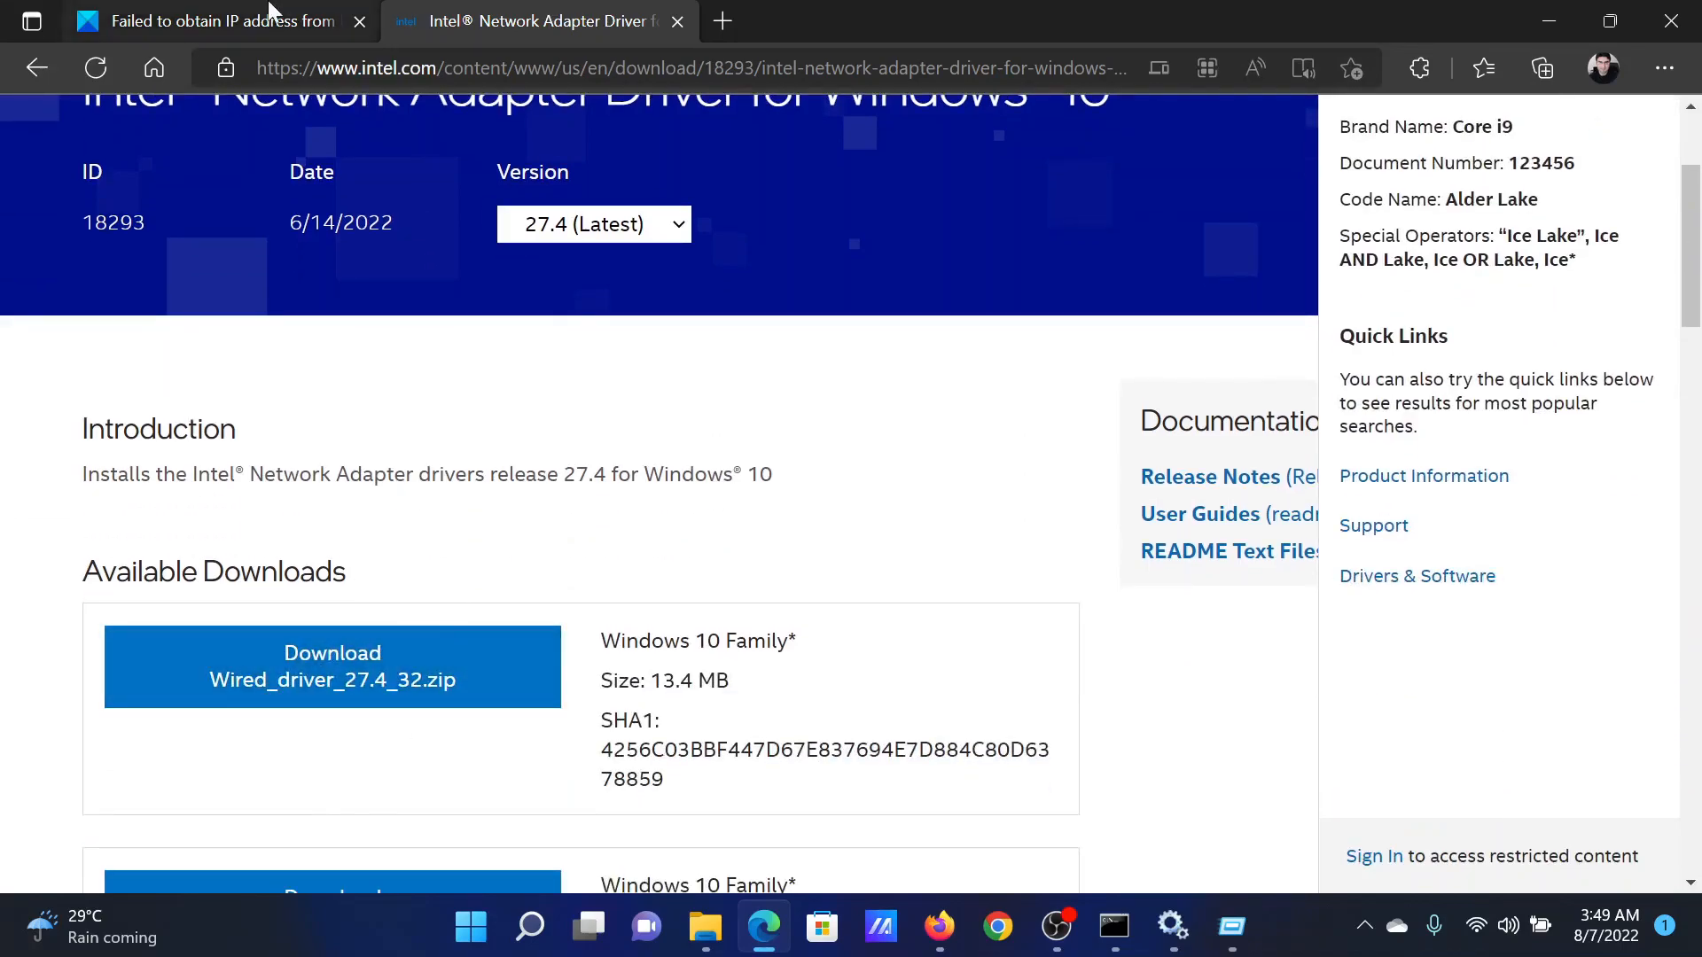
{"action": "left_click", "coordinate": [211, 21]}
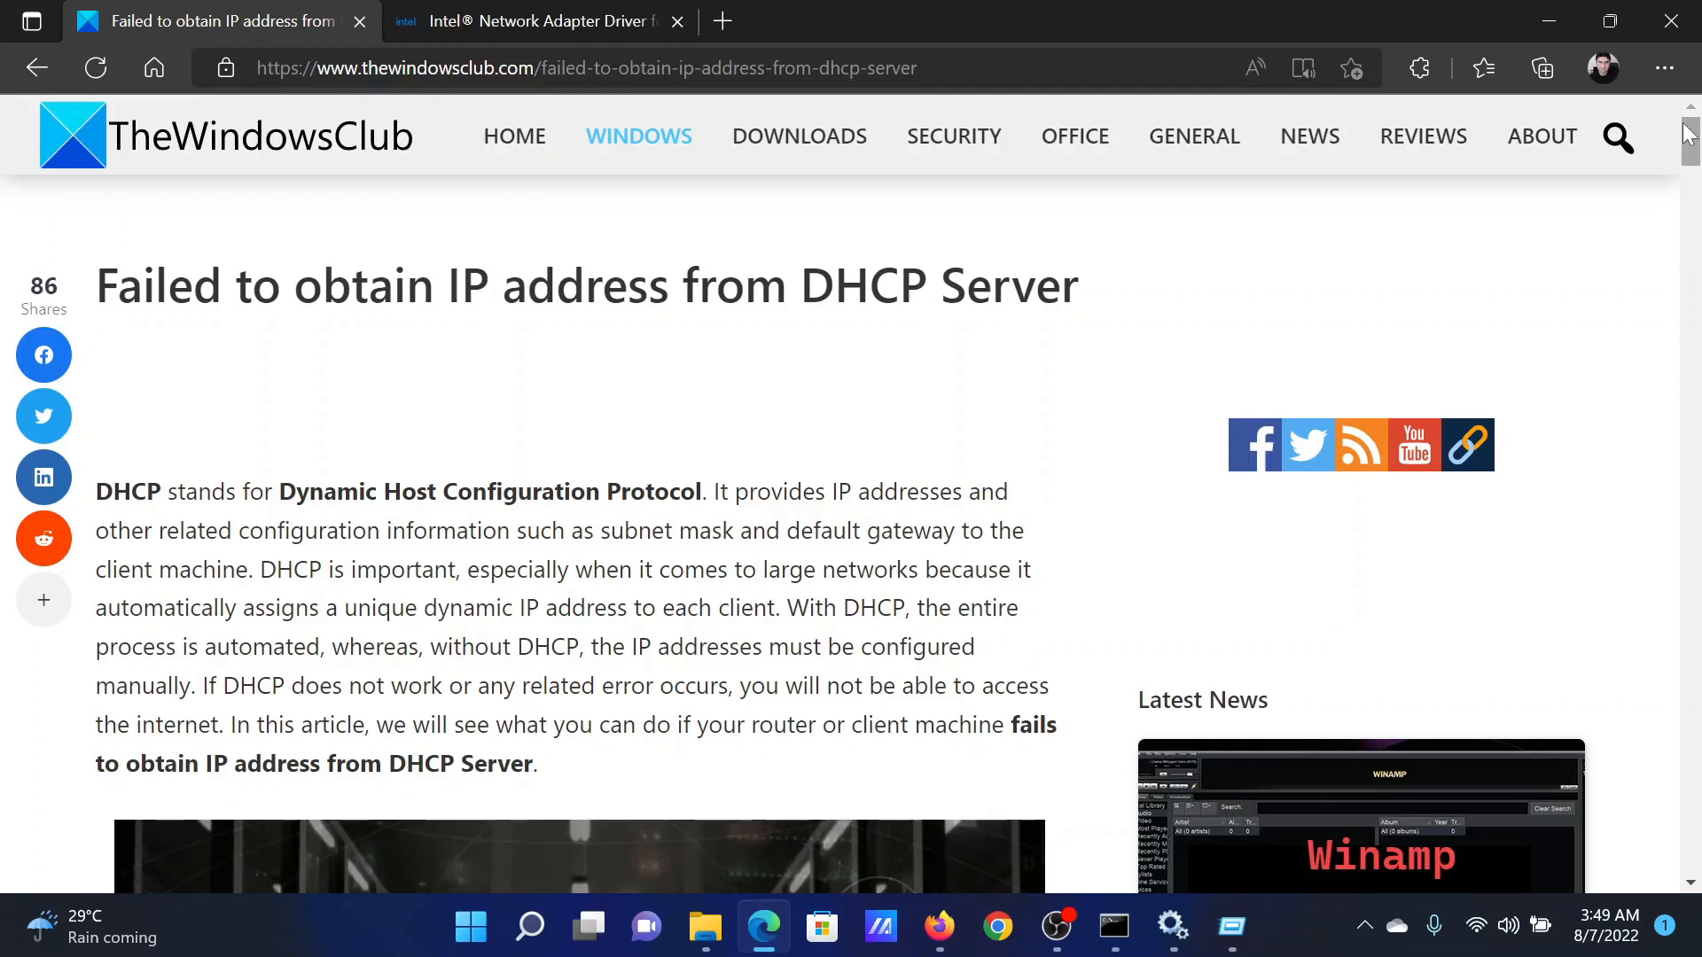
{"action": "mouse_move", "coordinate": [1540, 137]}
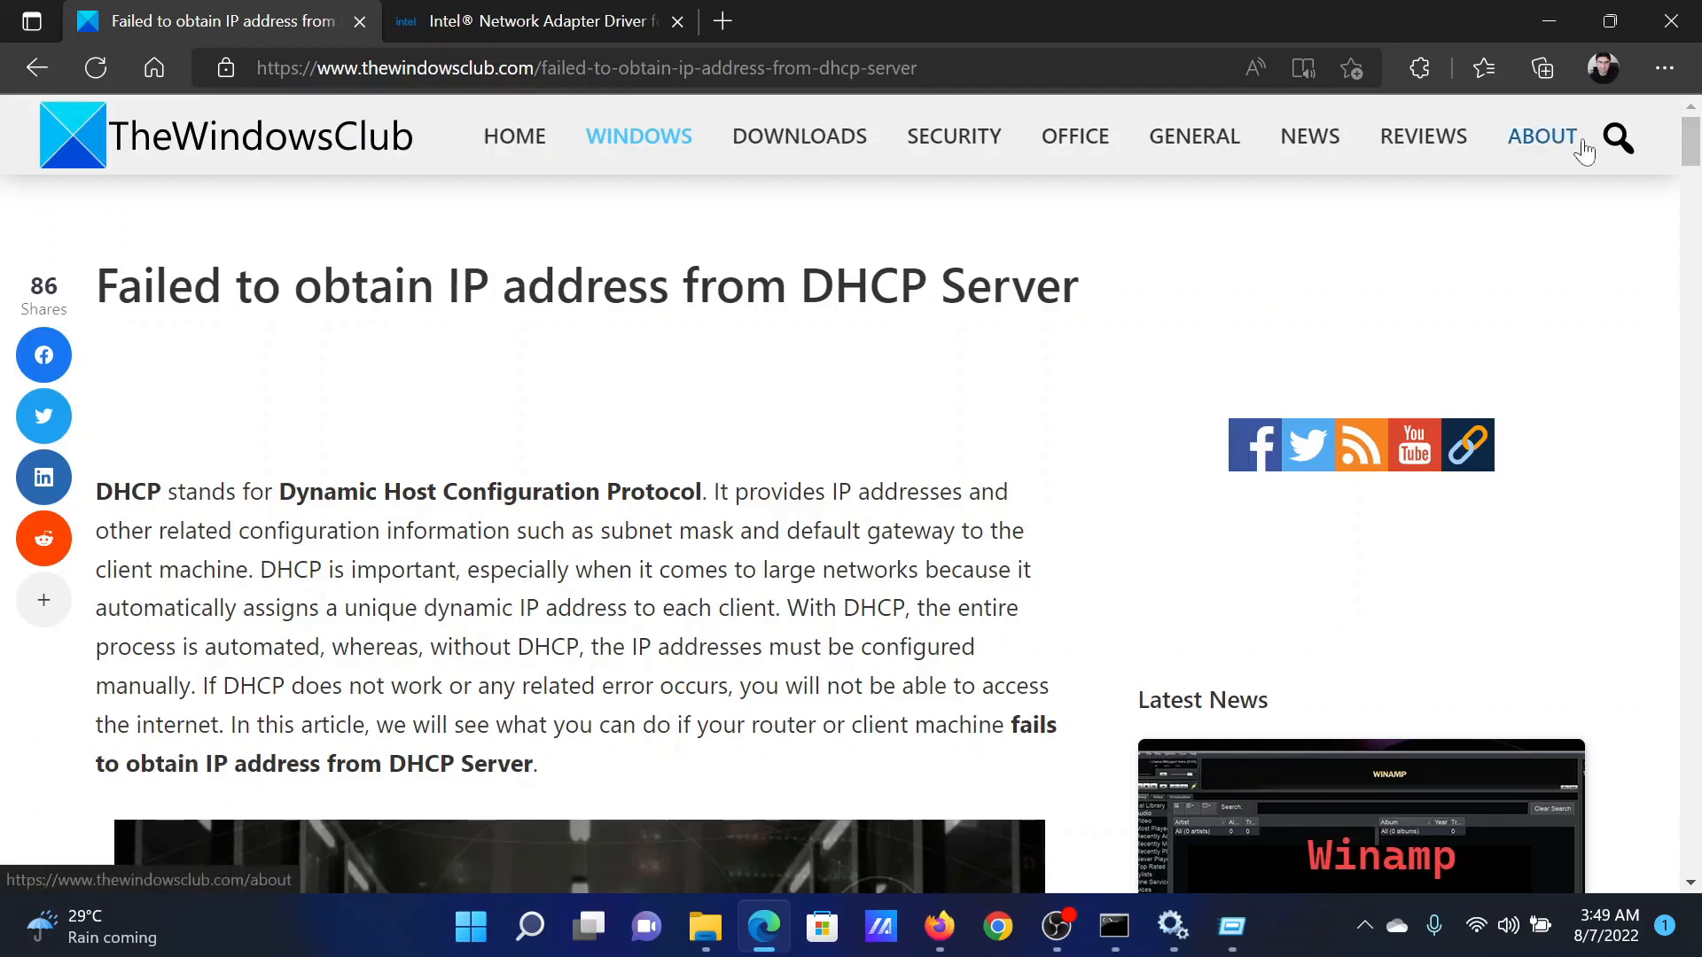